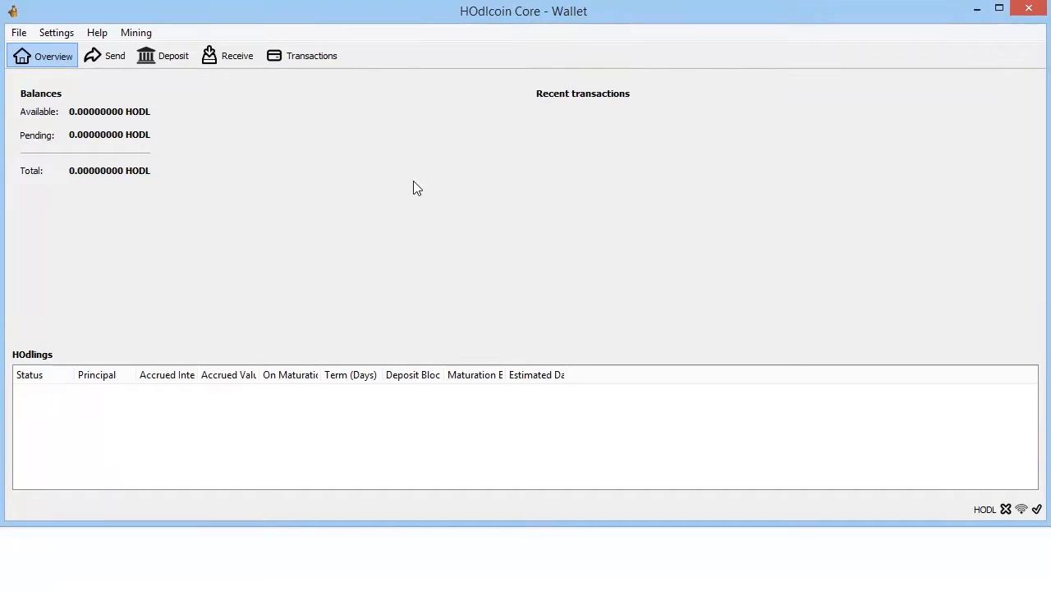
mouse_move(549, 249)
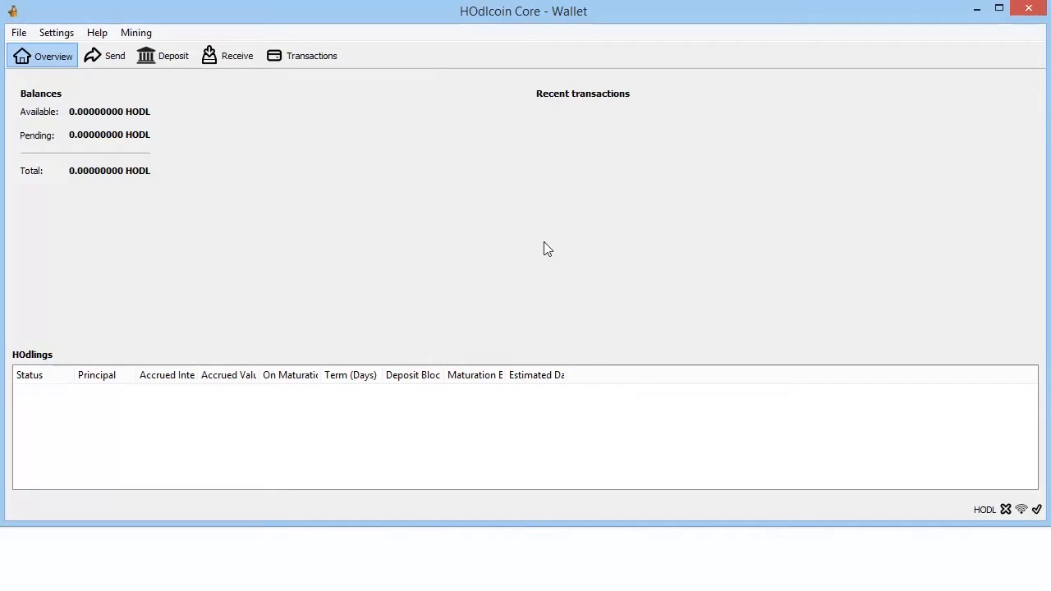
mouse_move(237, 505)
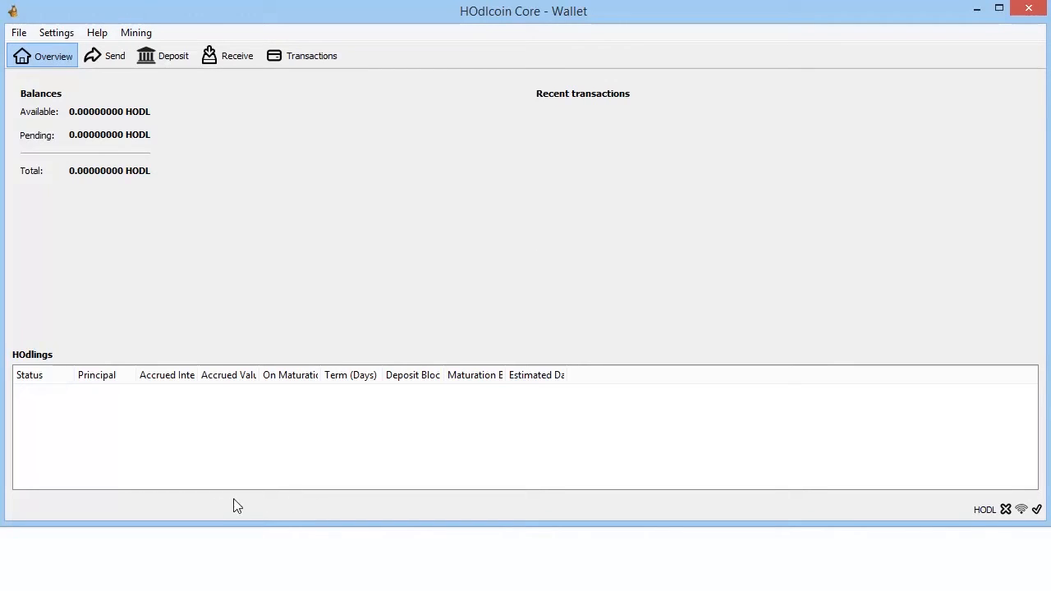
mouse_move(864, 525)
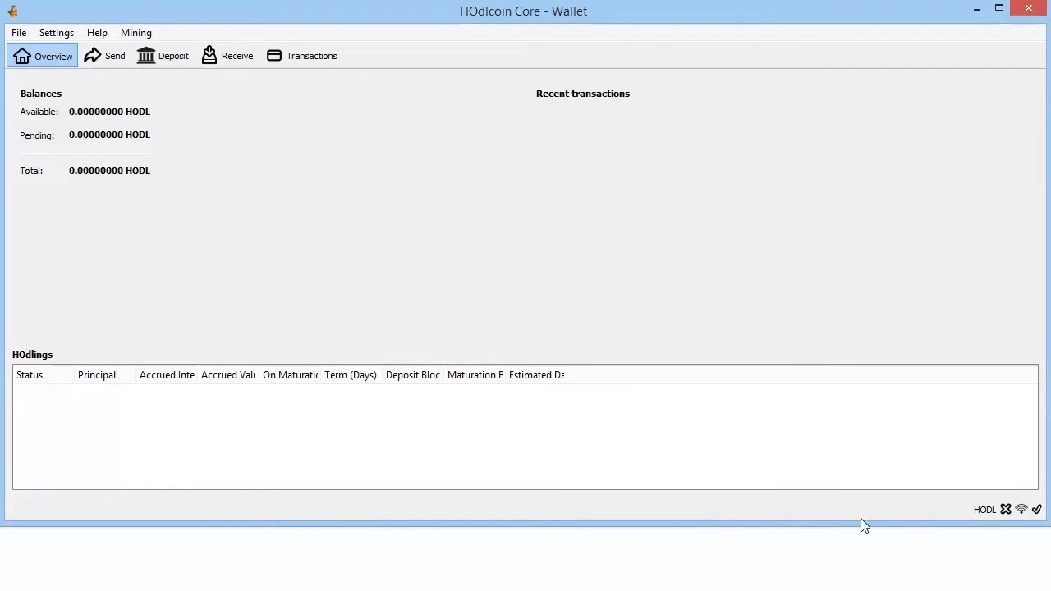
mouse_move(1007, 519)
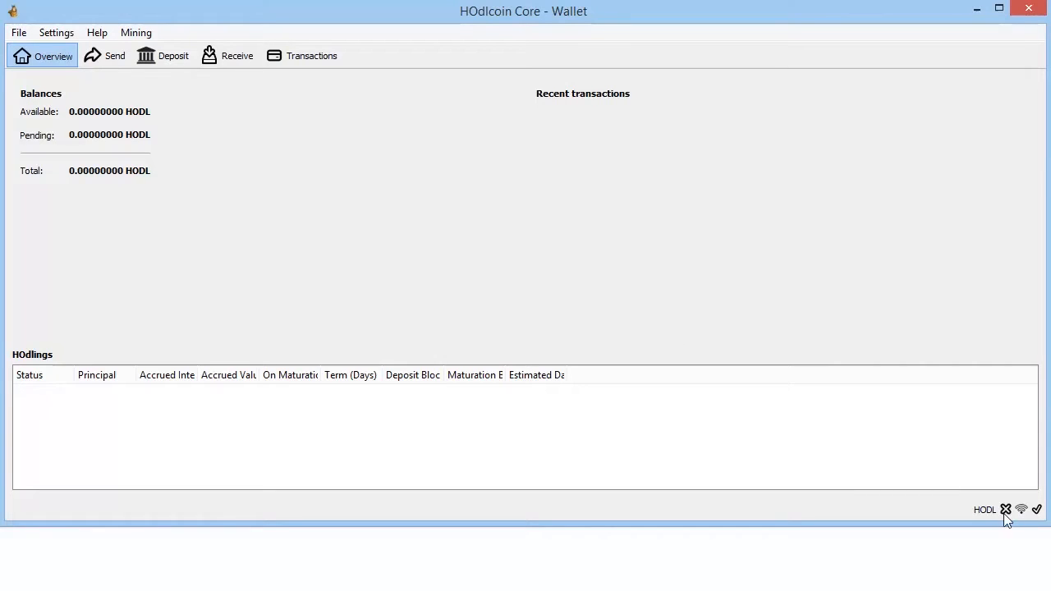
Switch on Solo Mining (1GB Required) from the Mining menu
click(136, 32)
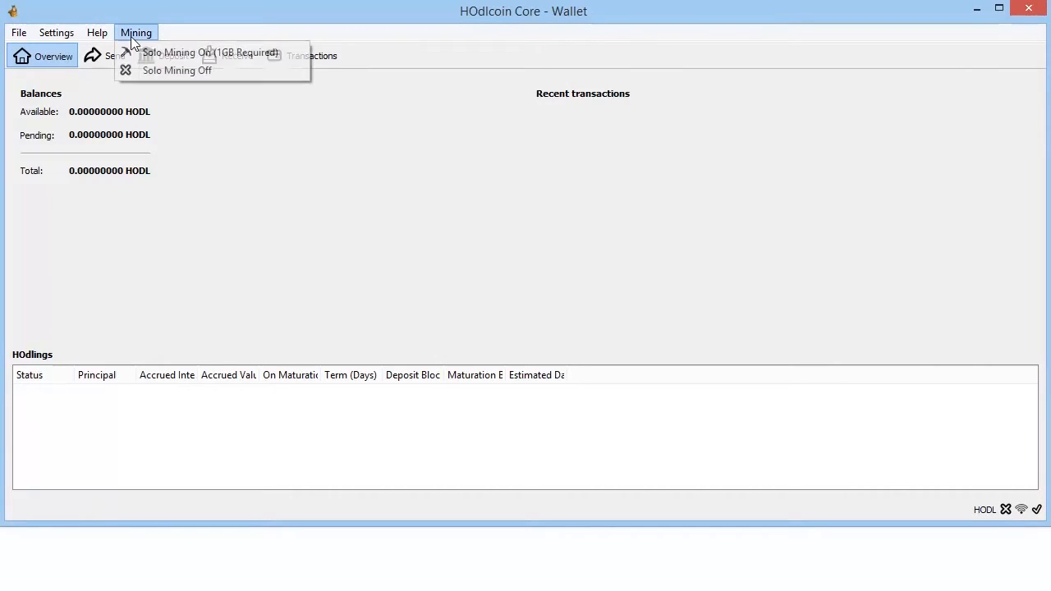
click(136, 32)
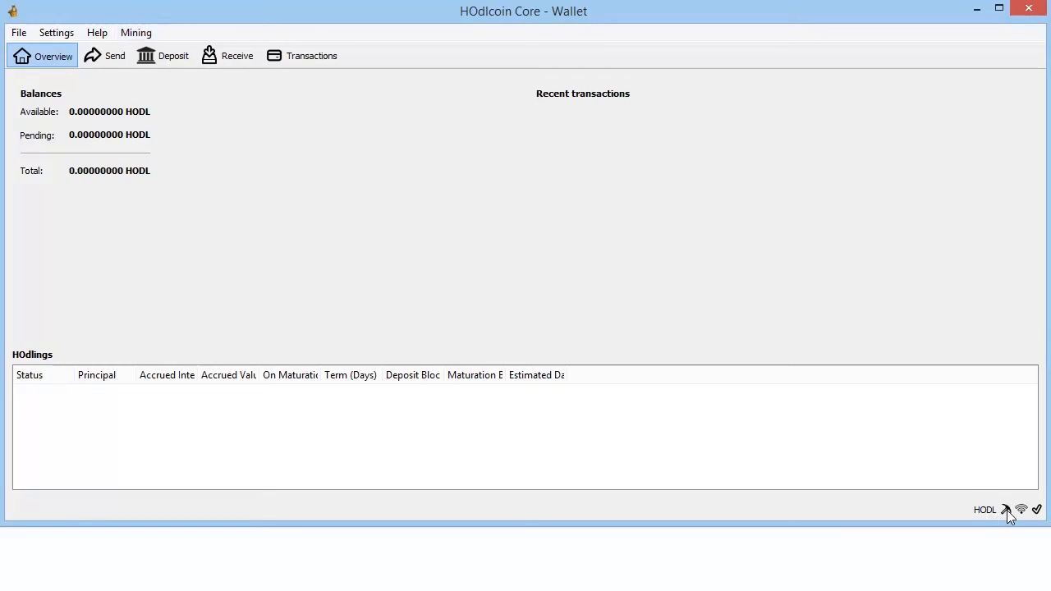
mouse_move(1006, 509)
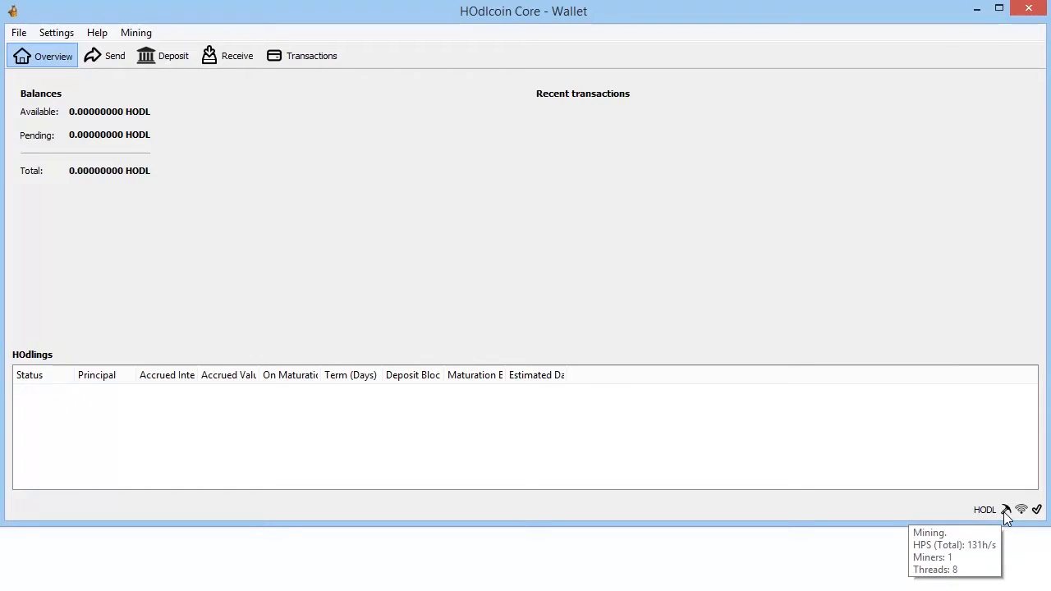
mouse_move(159, 90)
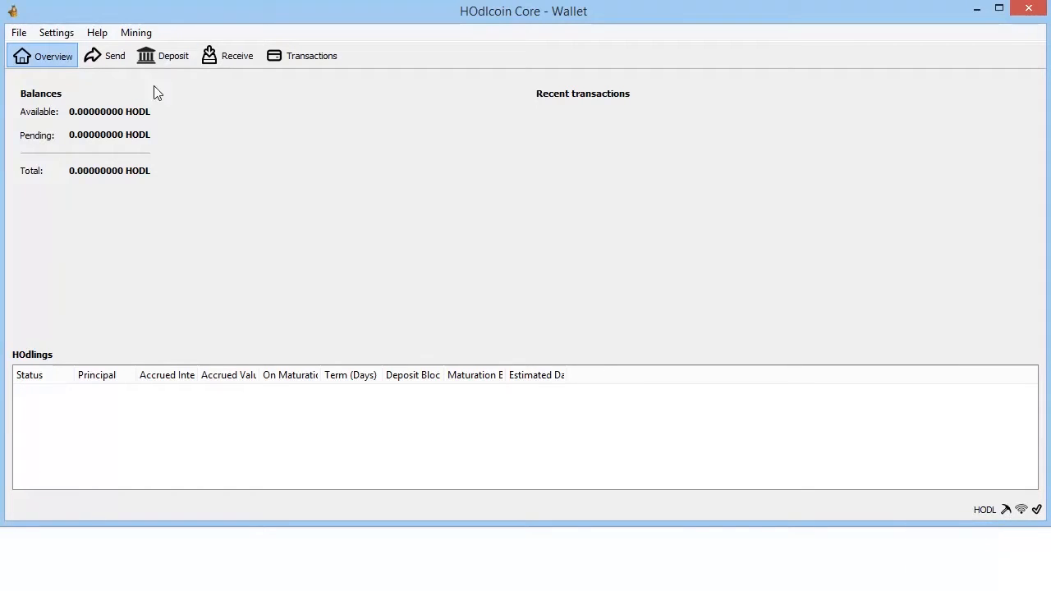
Request a payment on the Receive tab labelled 'HOdl This'
click(237, 56)
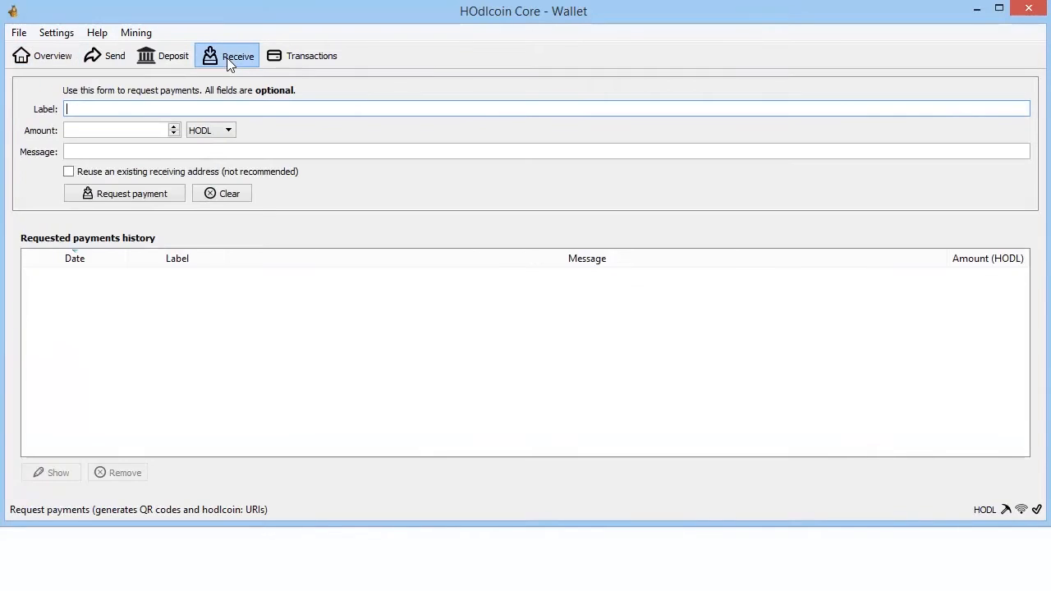
text(HOdl This)
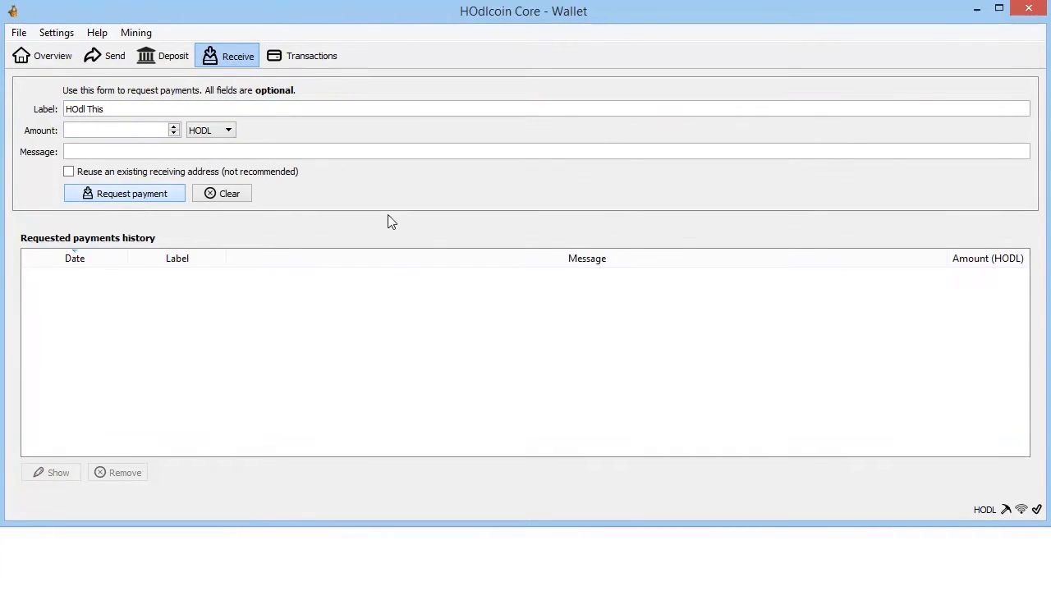
click(124, 193)
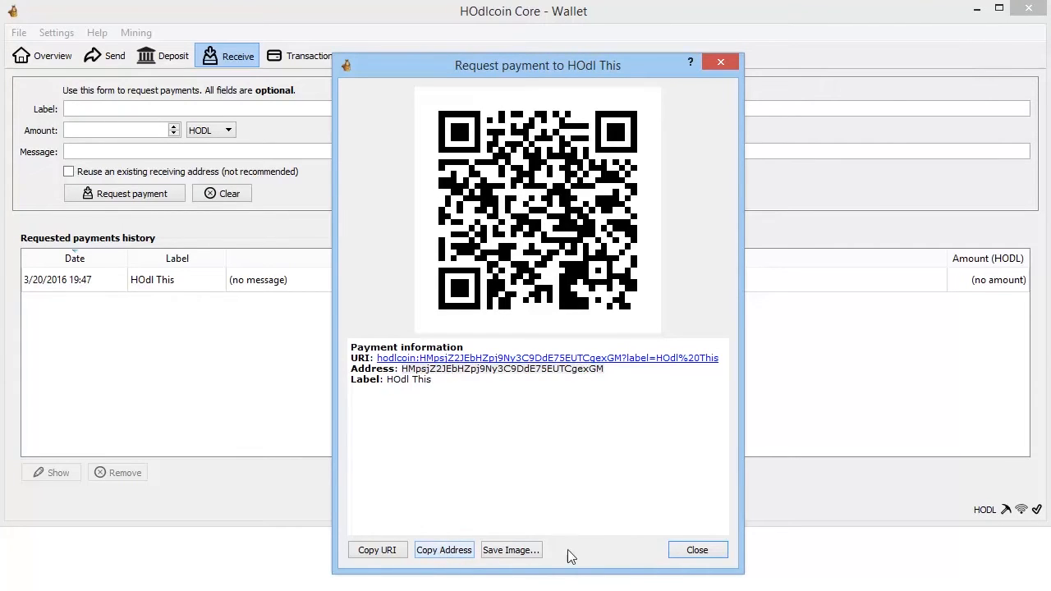
mouse_move(697, 550)
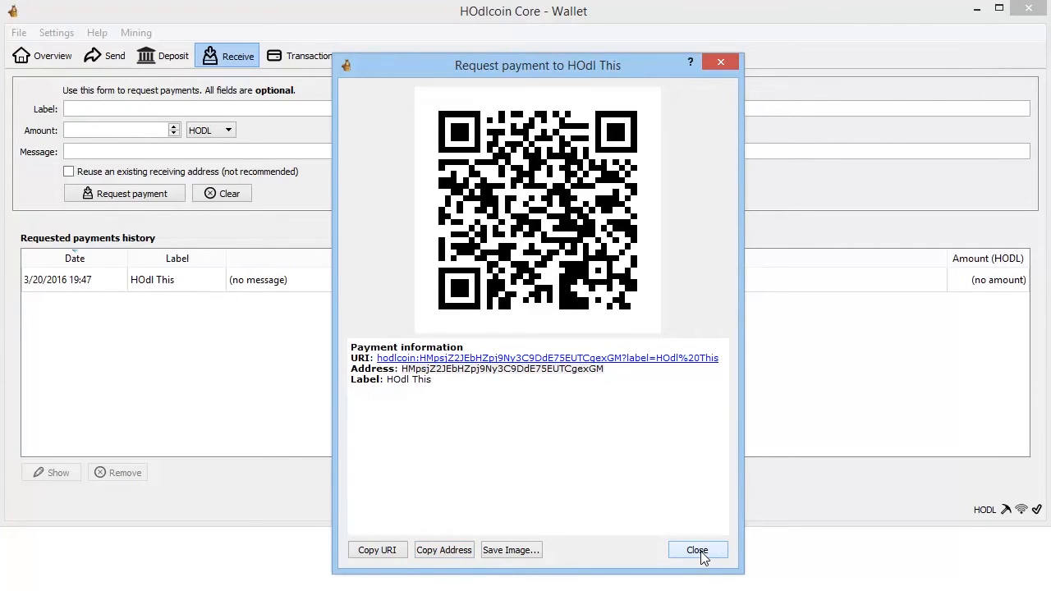
Close the HOdl This payment request window
click(696, 550)
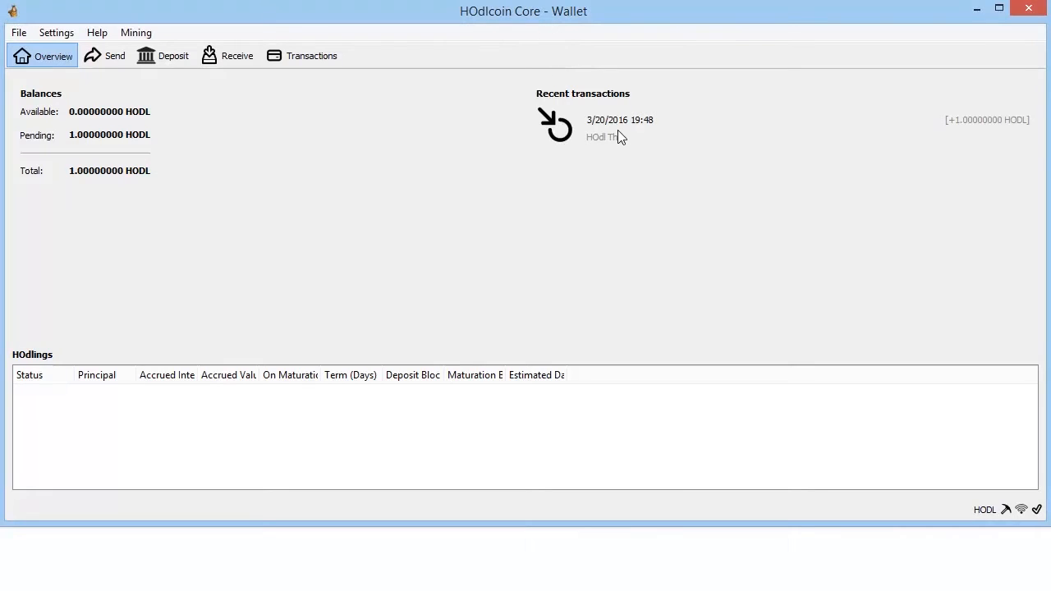
mouse_move(598, 141)
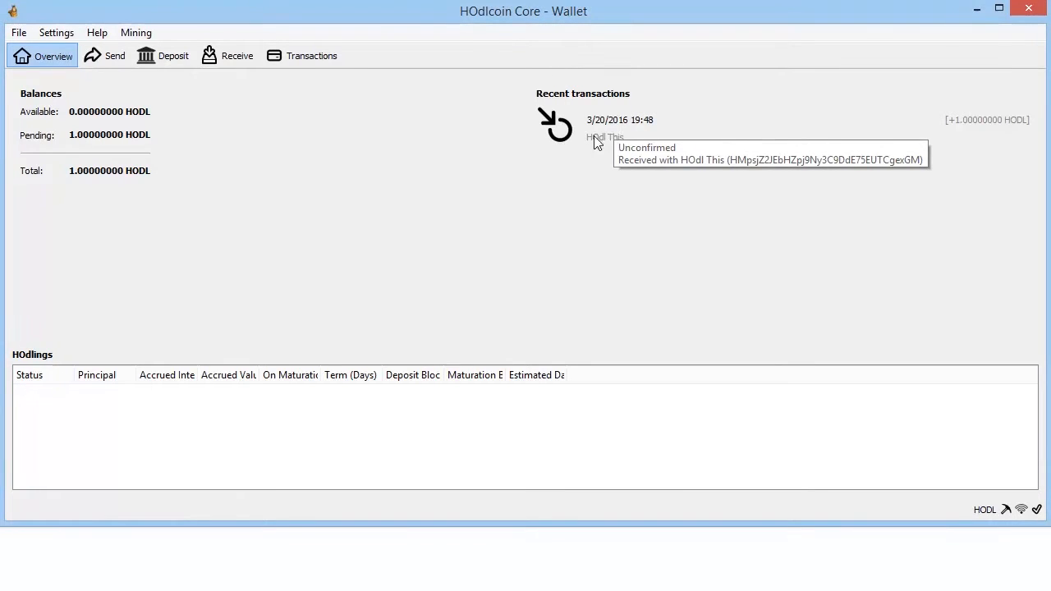
mouse_move(79, 139)
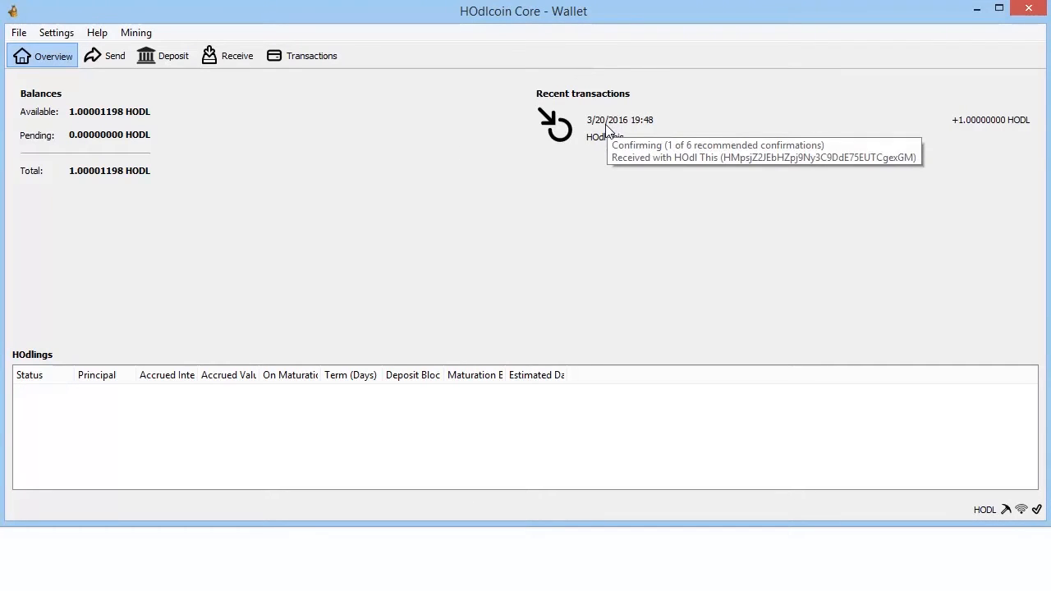
mouse_move(160, 91)
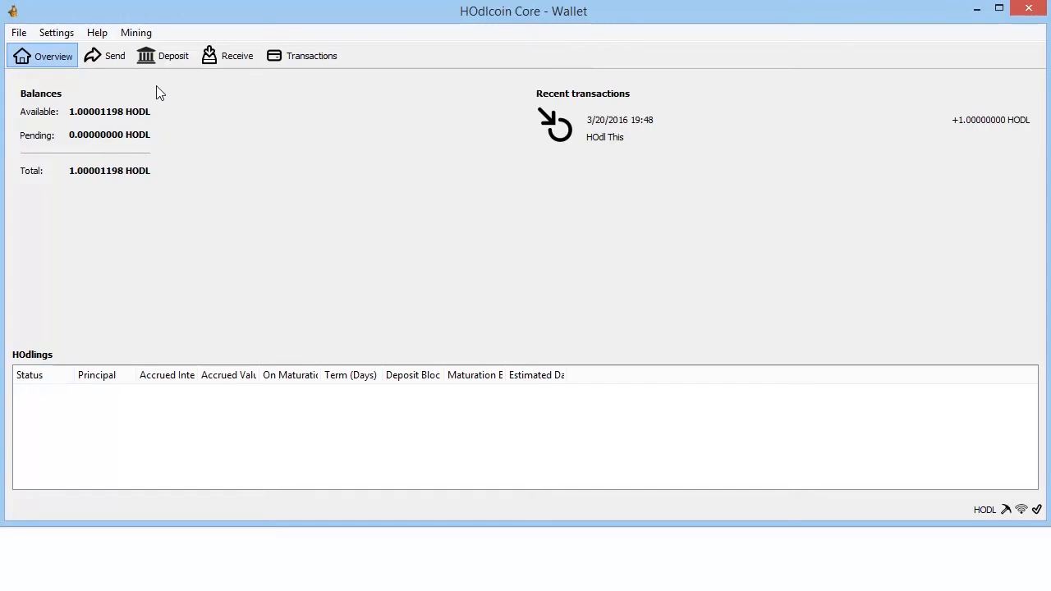
From the Deposit tab, enable coin control features in the wallet Options
click(163, 55)
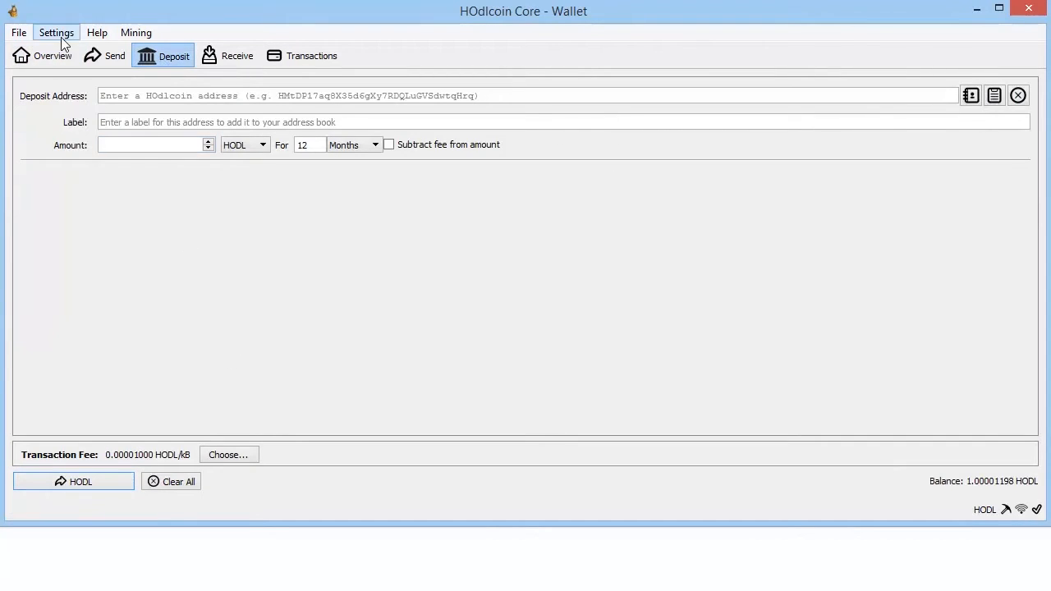
click(56, 32)
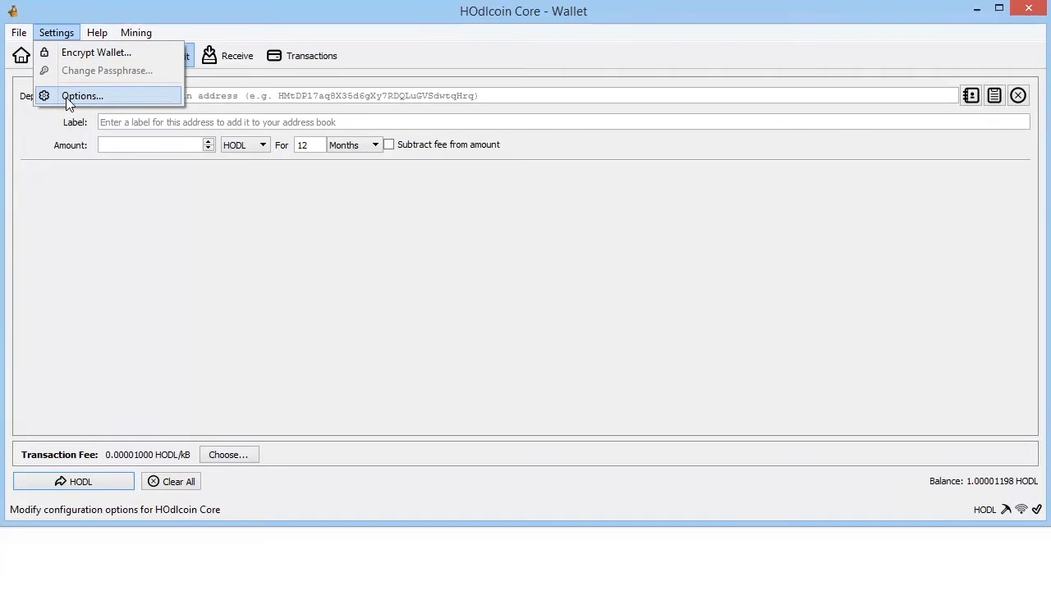
click(82, 96)
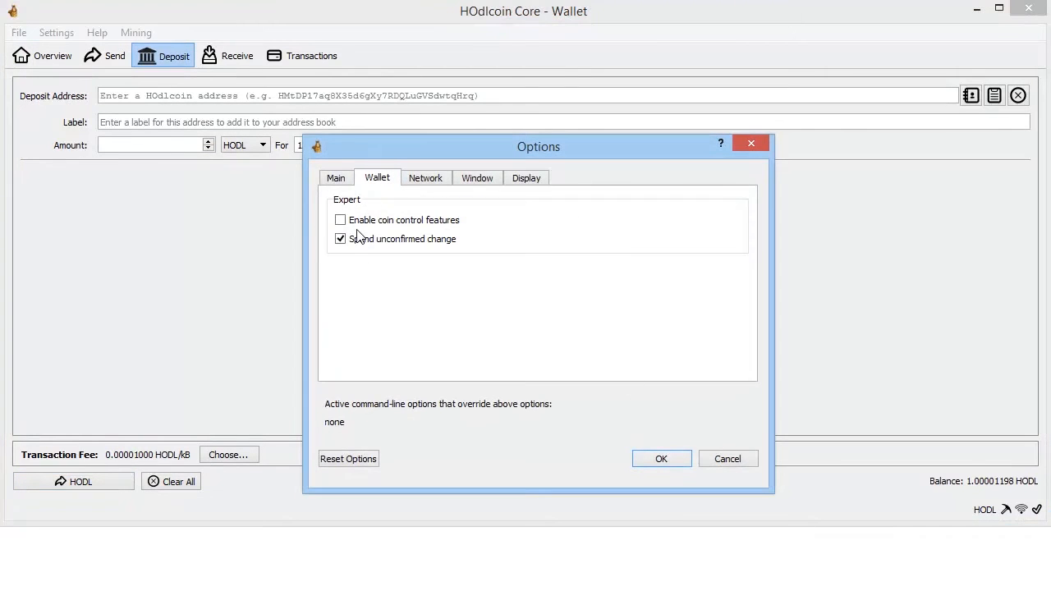
click(661, 458)
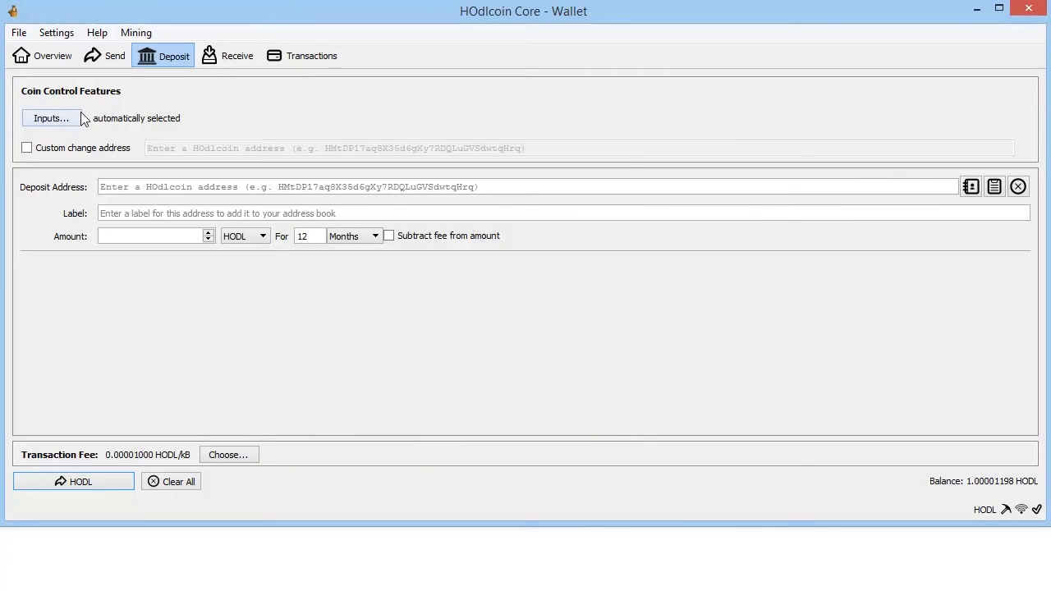
mouse_move(170, 585)
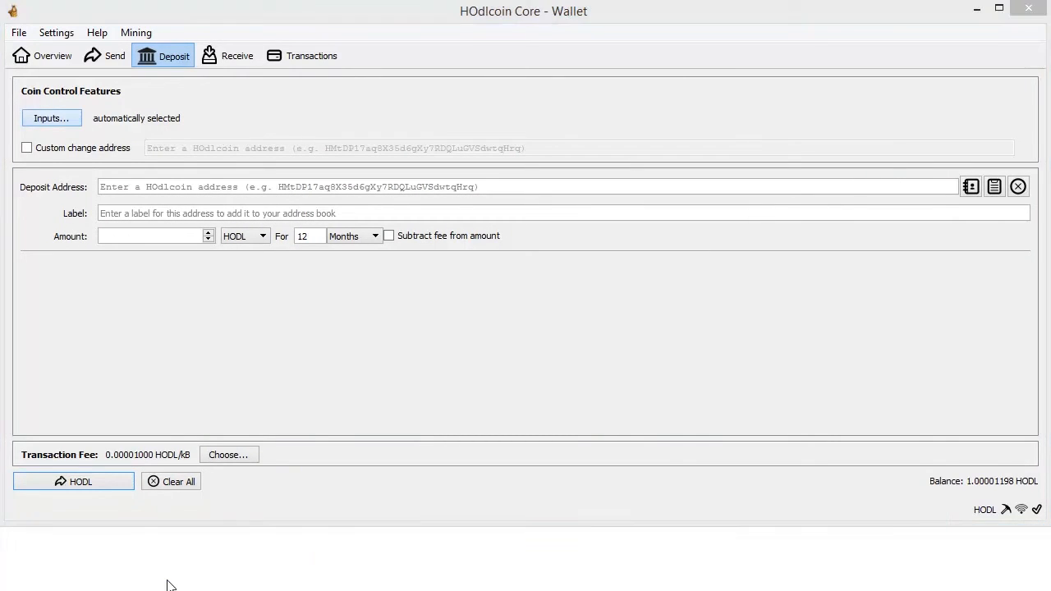
Accept the HOdl This 1.00001198 HODL coin in Coin Selection
click(51, 118)
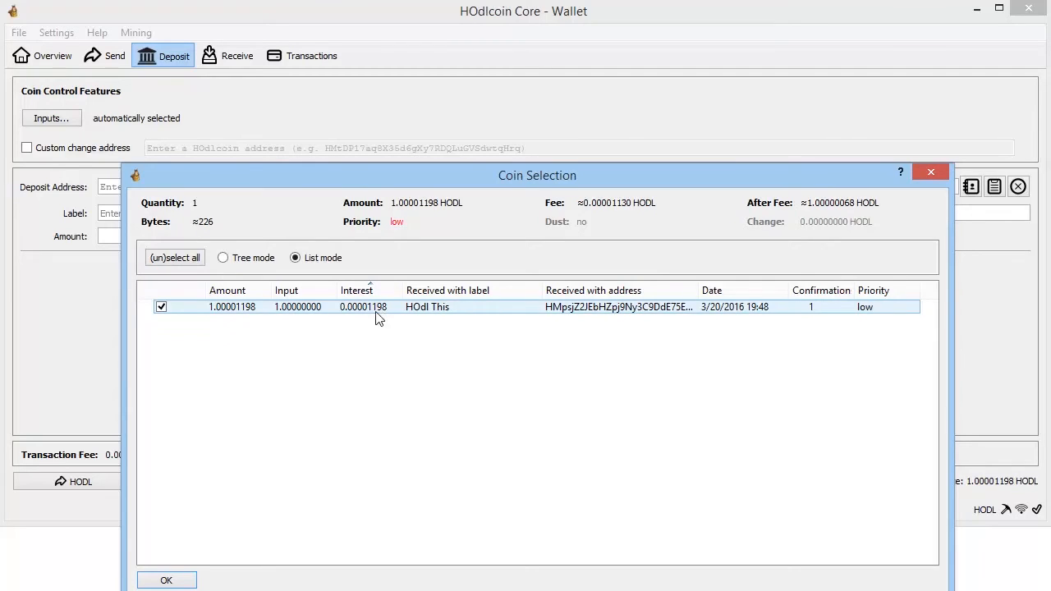
mouse_move(379, 316)
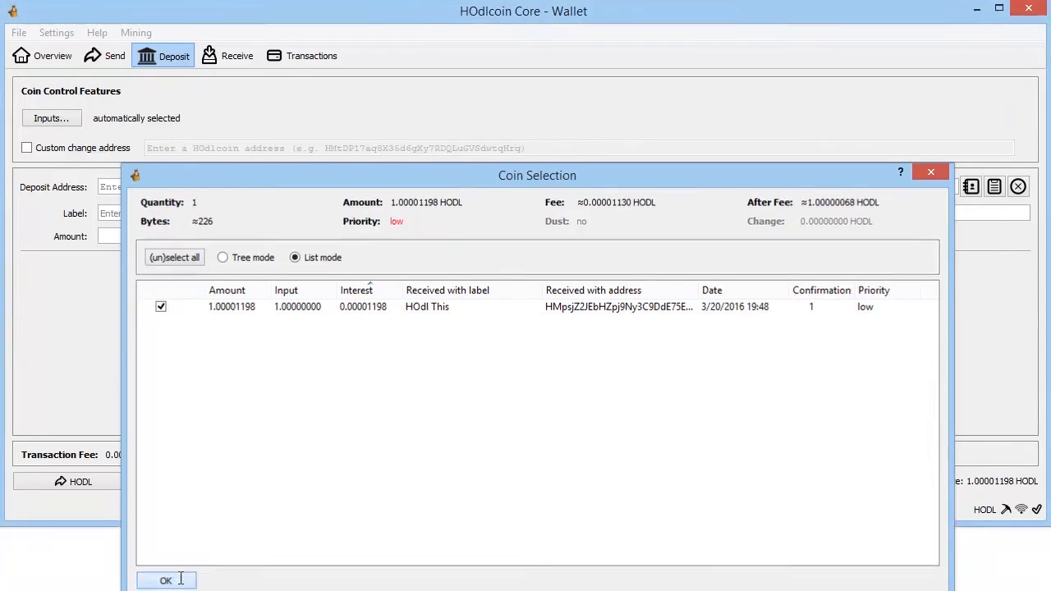
click(166, 579)
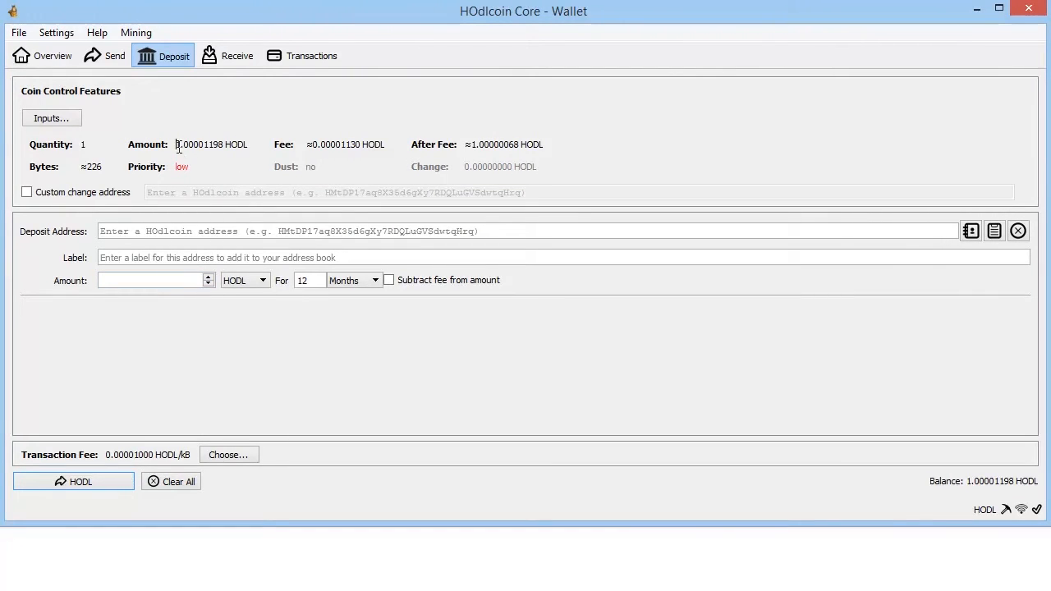
Enter 1.00001198 as the deposit amount and tick Subtract fee from amount
double_click(199, 145)
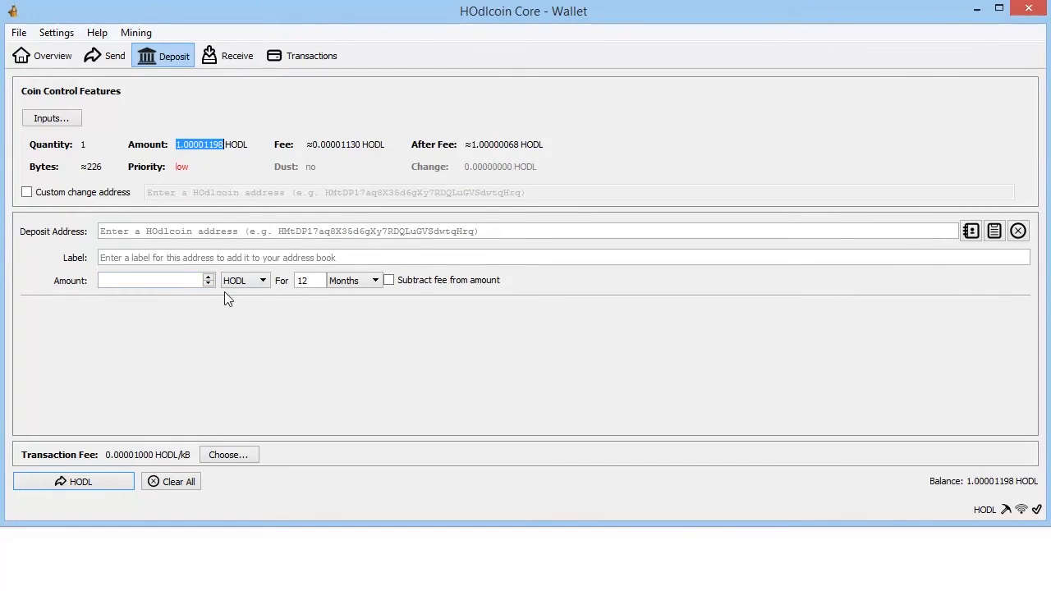
text(1.00001198)
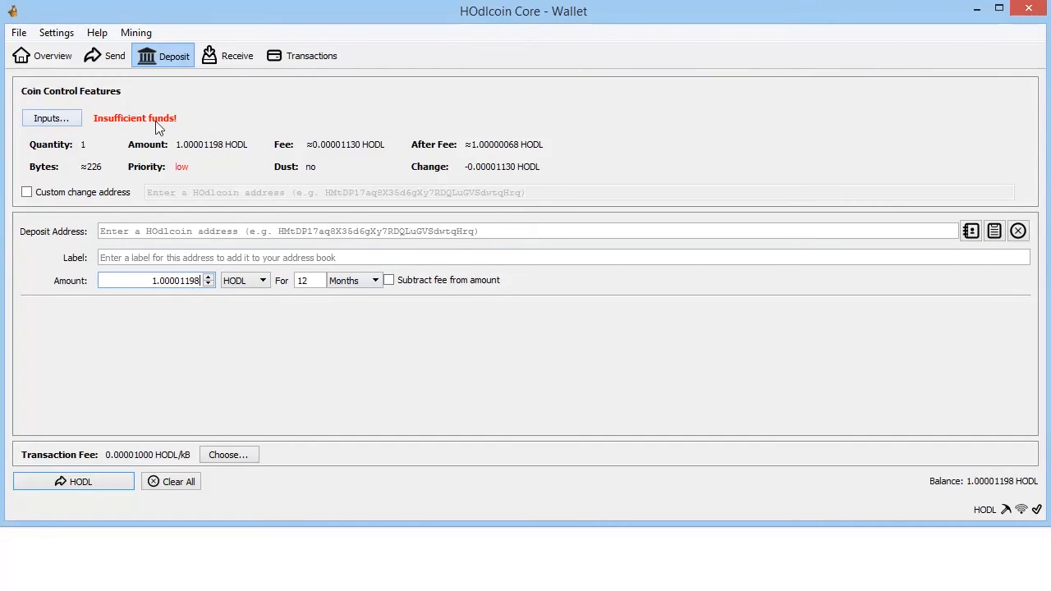
click(389, 279)
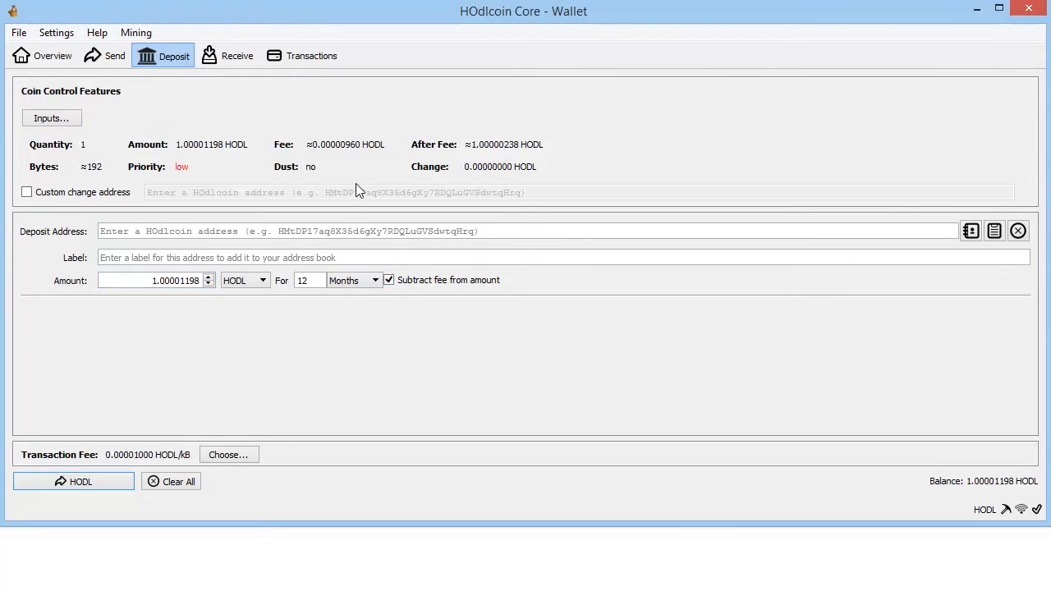
click(329, 231)
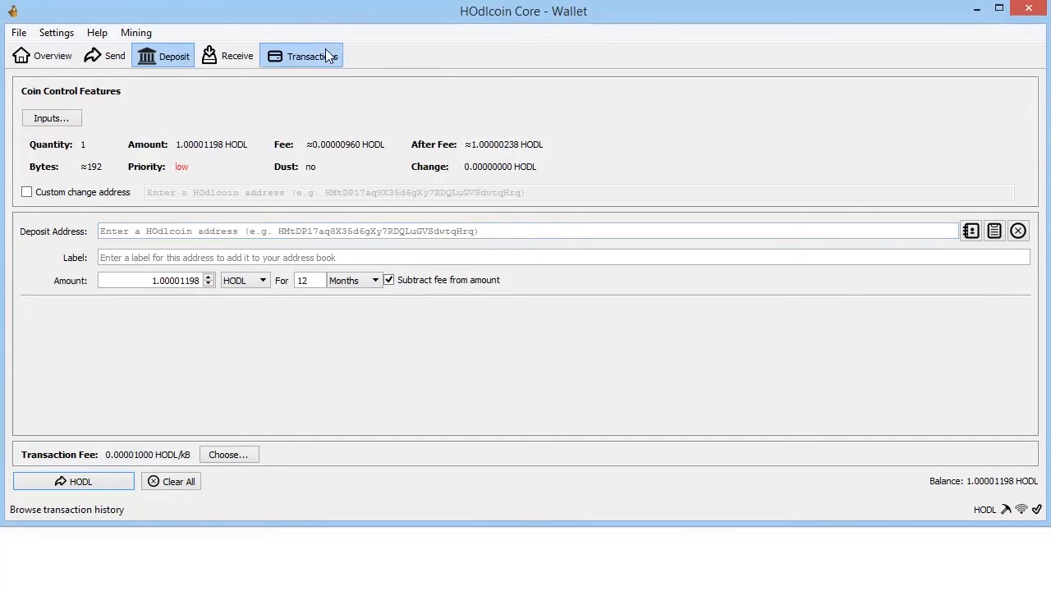
right_click(271, 124)
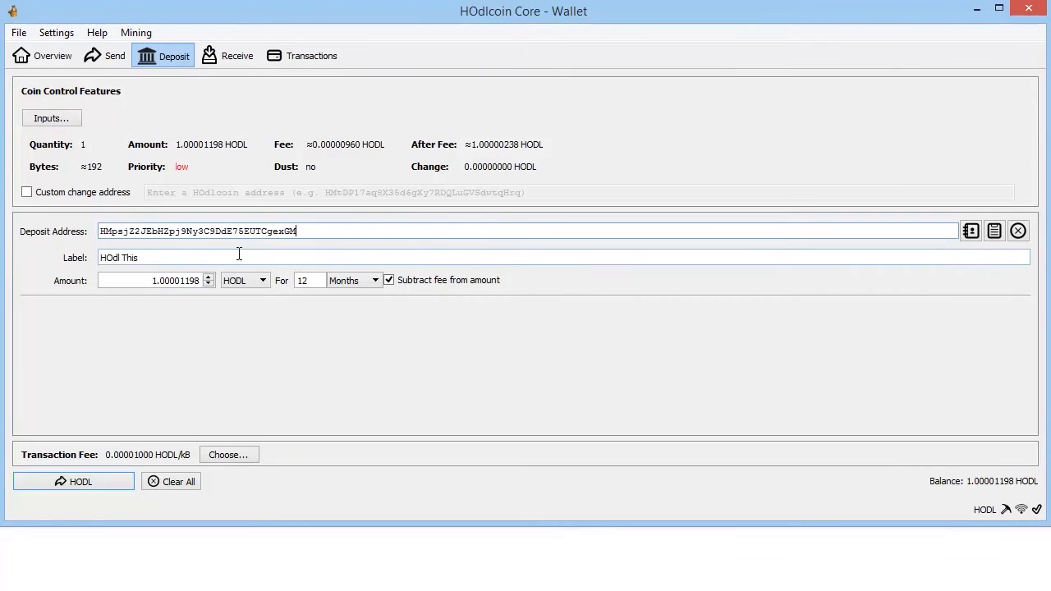
mouse_move(308, 280)
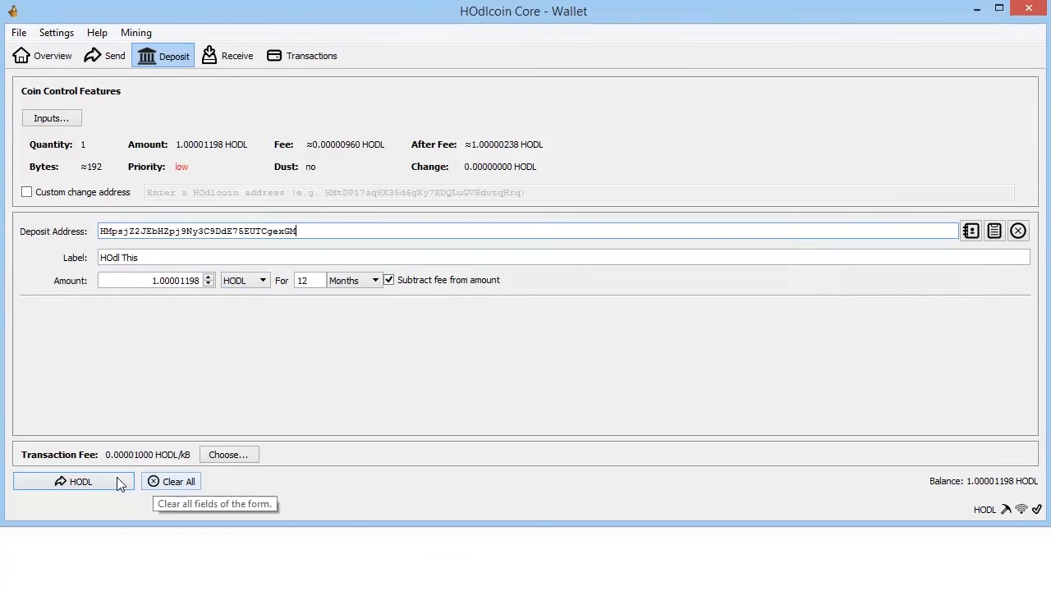
Submit the 12-month deposit to see 34.3581 HODL at maturity
click(73, 481)
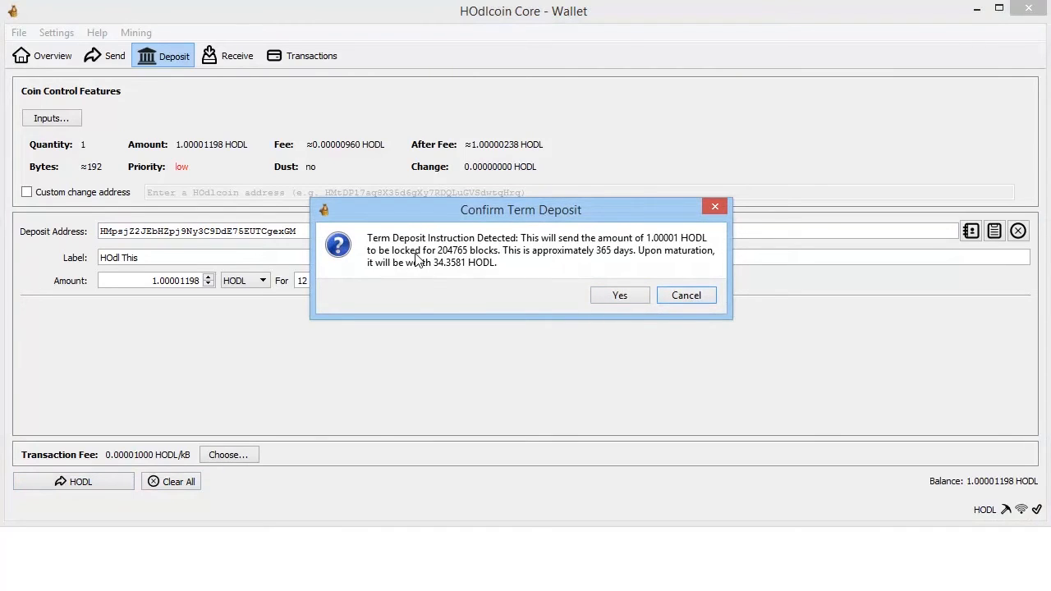
mouse_move(478, 265)
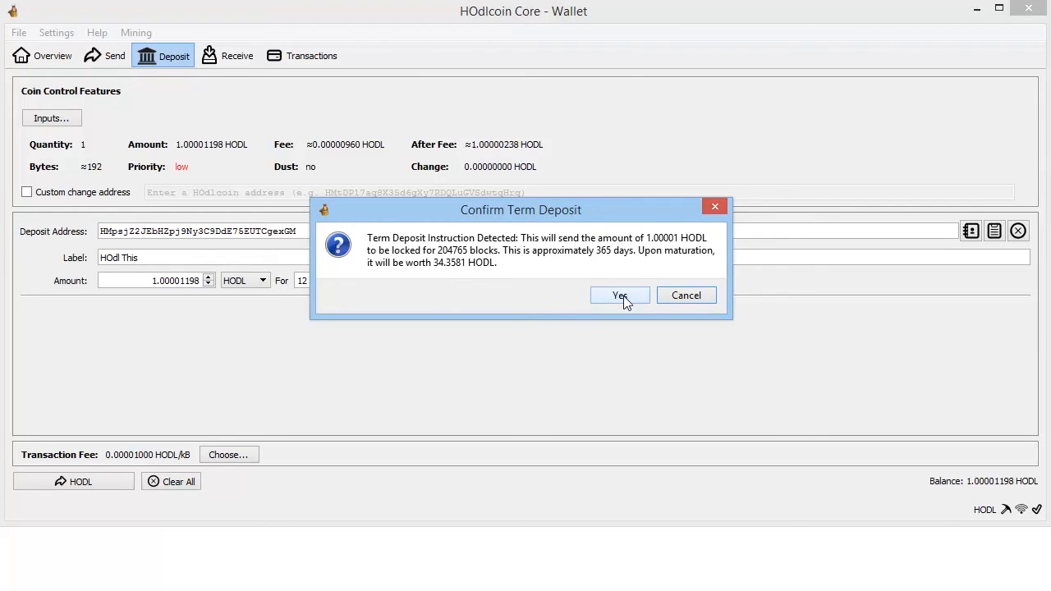
Cancel, change the term to 2 blocks, and confirm sending the deposit
click(620, 296)
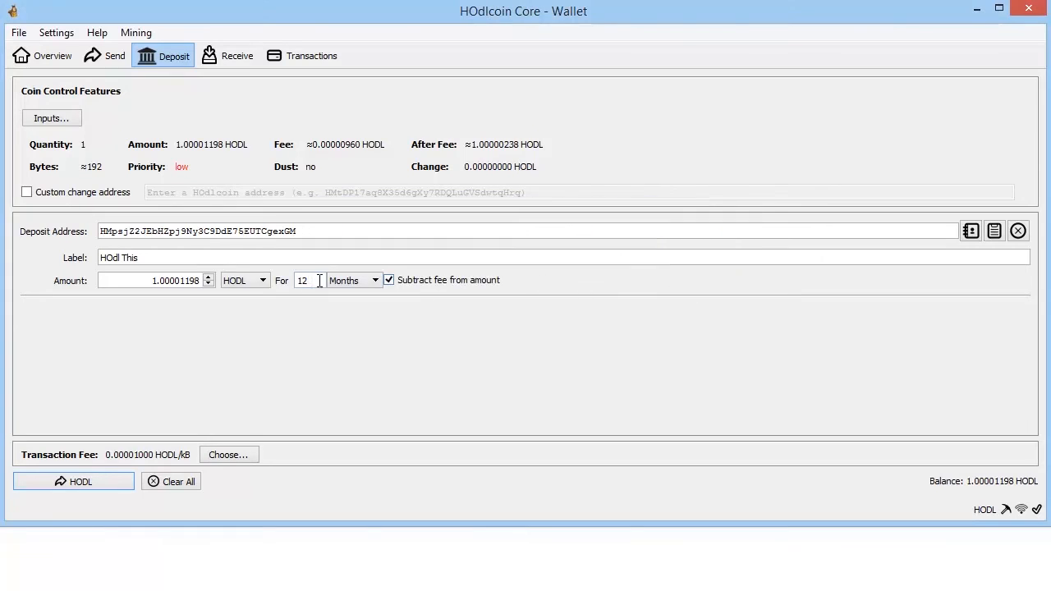
text(2)
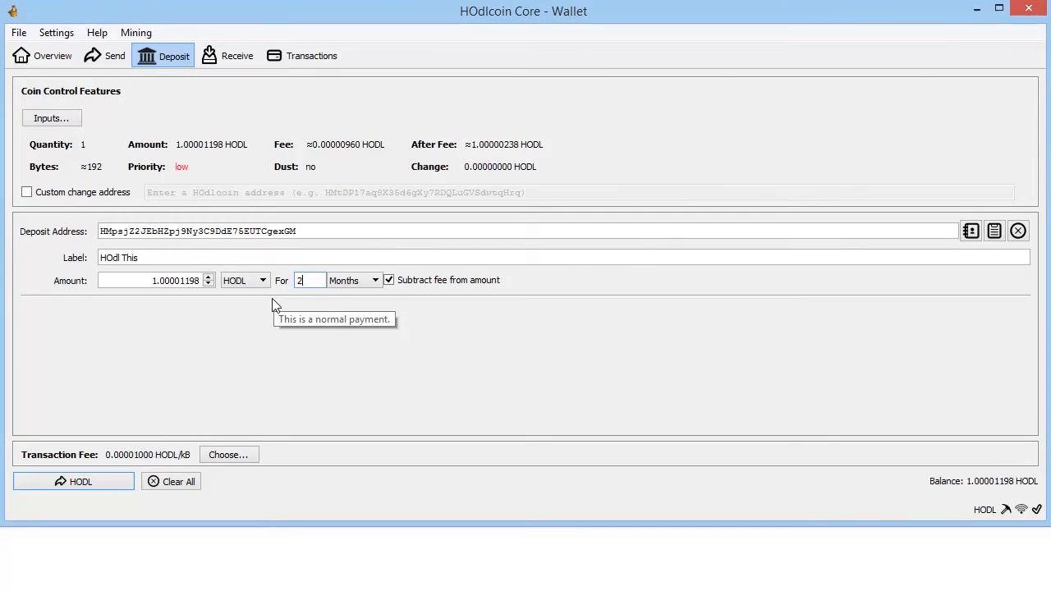
click(354, 280)
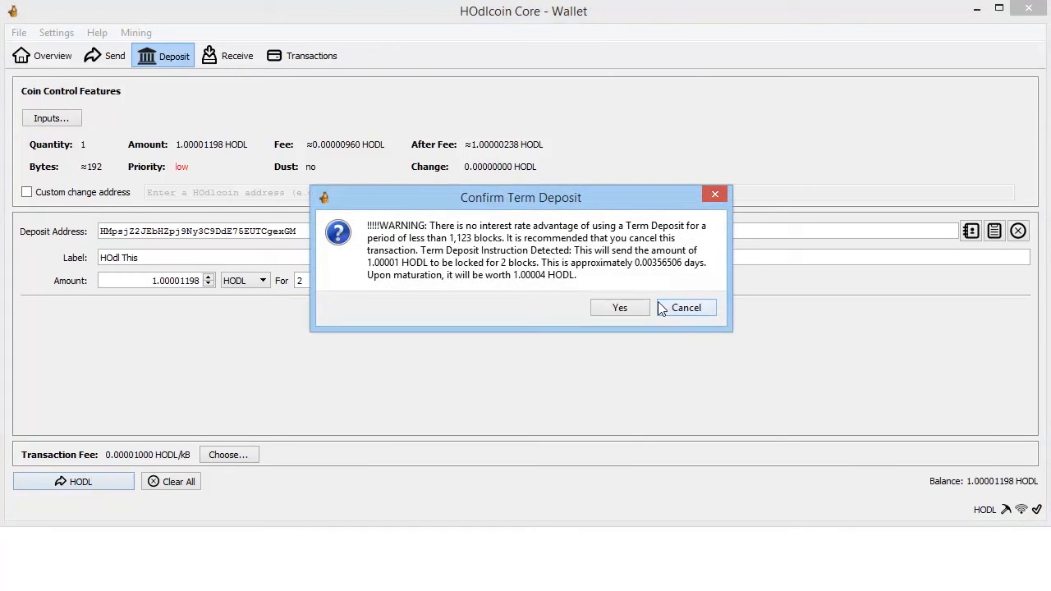
click(620, 307)
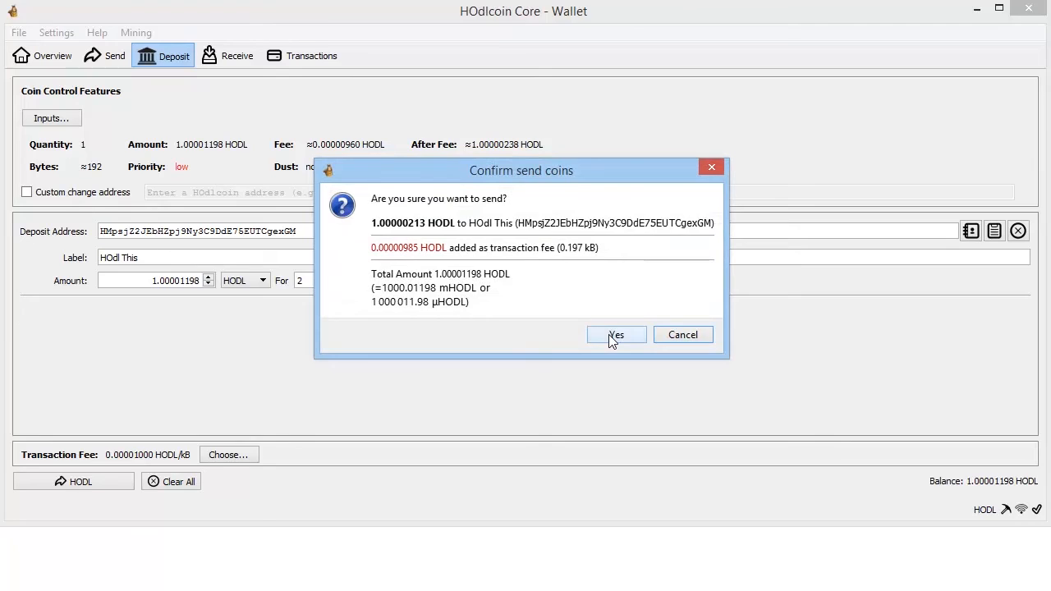
click(614, 334)
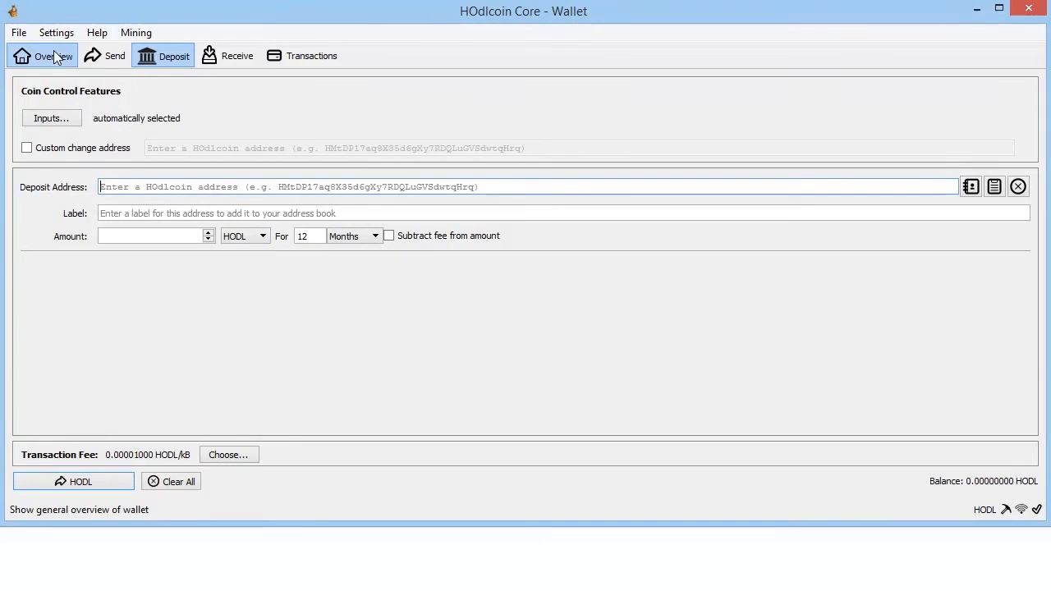
Go to the Overview tab to watch the deposit mature
click(42, 55)
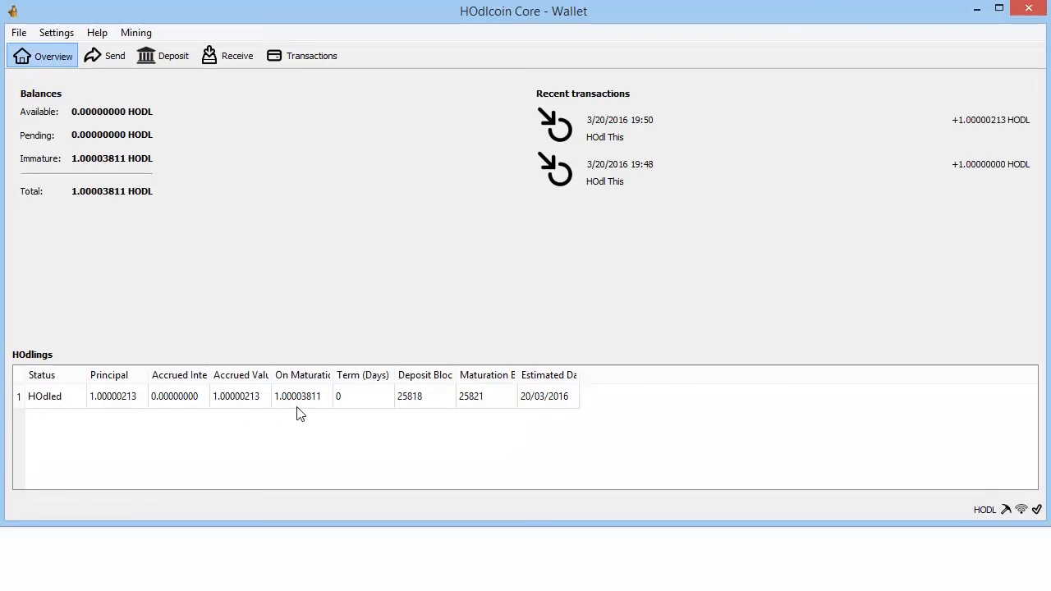
mouse_move(106, 172)
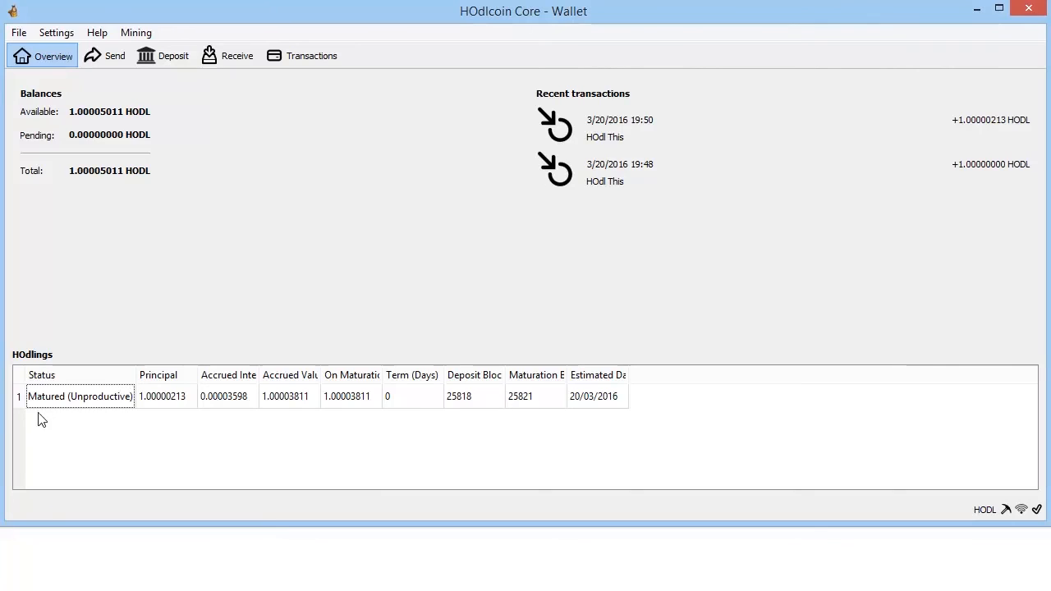
mouse_move(127, 219)
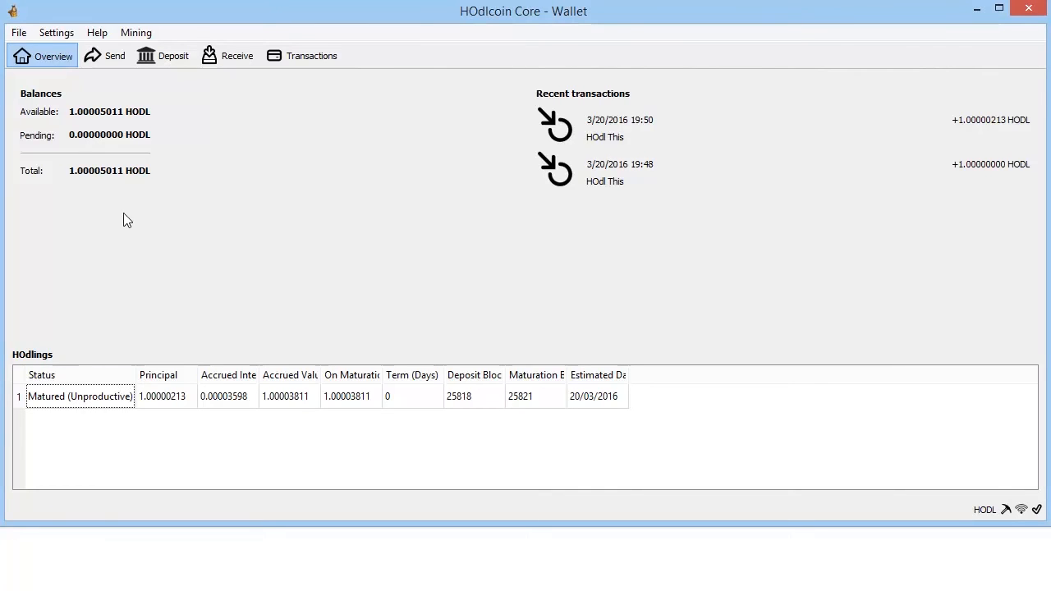
mouse_move(89, 154)
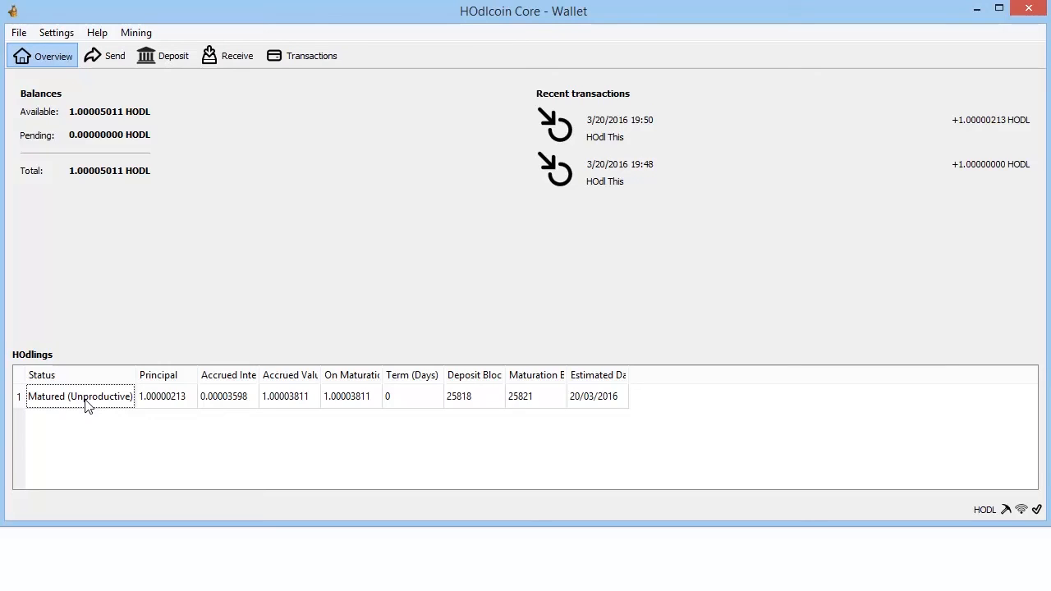
mouse_move(311, 239)
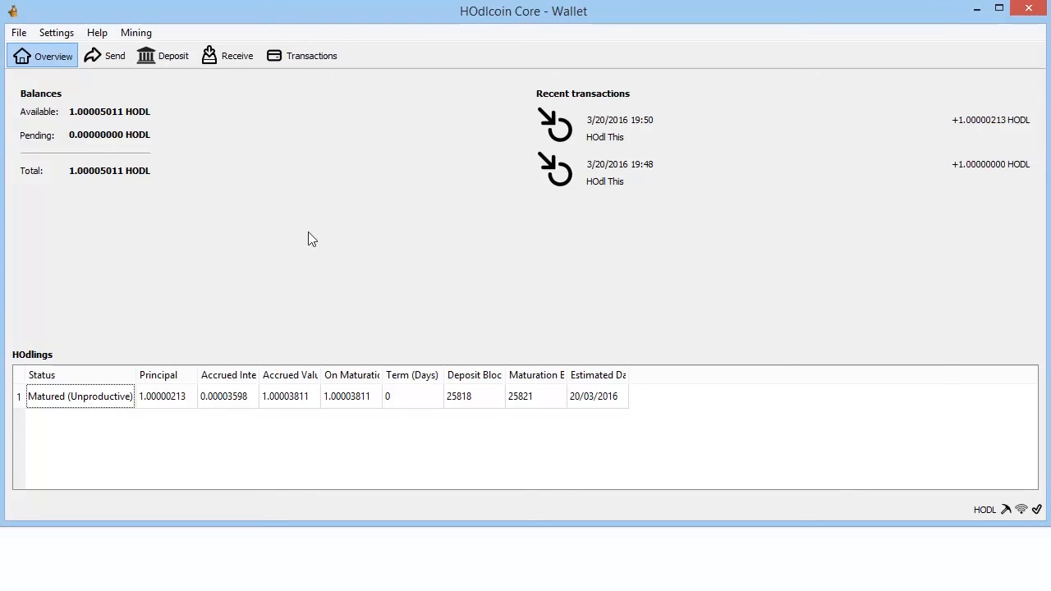
mouse_move(317, 247)
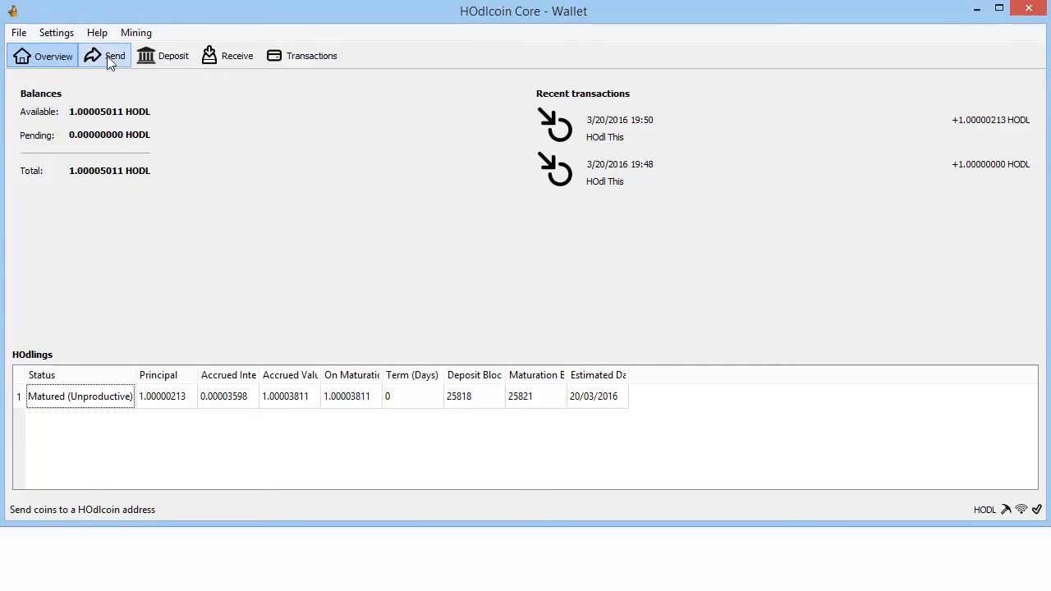
On the Send tab, select only the matured 1.00005011 HODL HOdl This coin
click(115, 56)
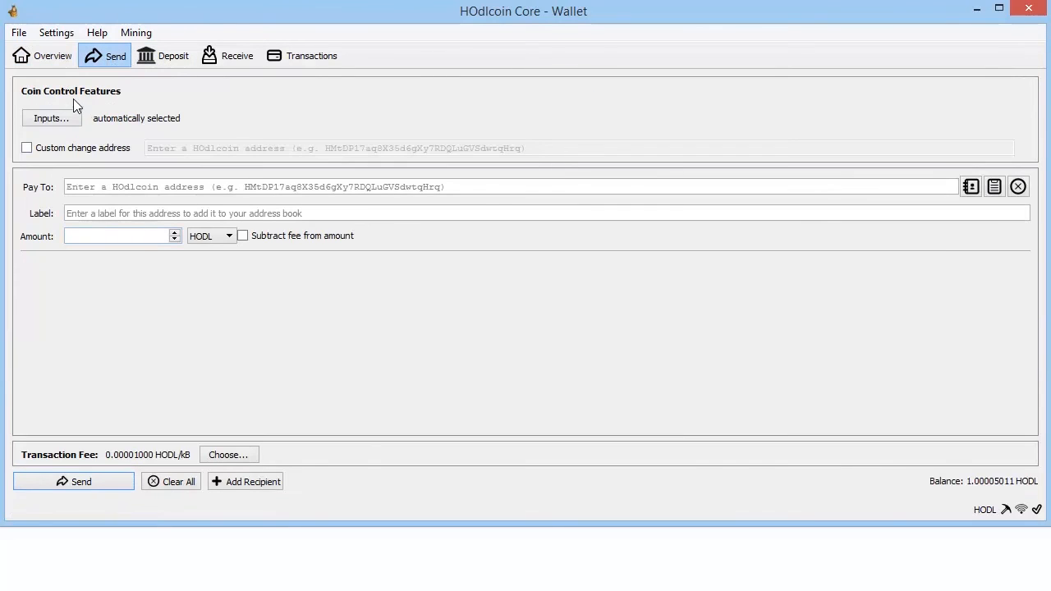
click(51, 117)
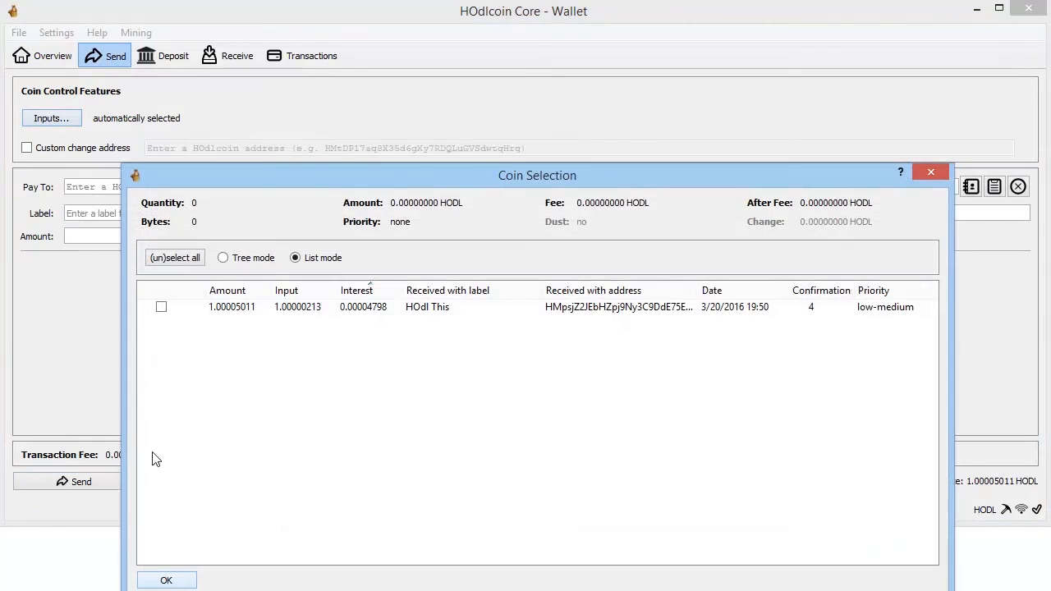
click(161, 306)
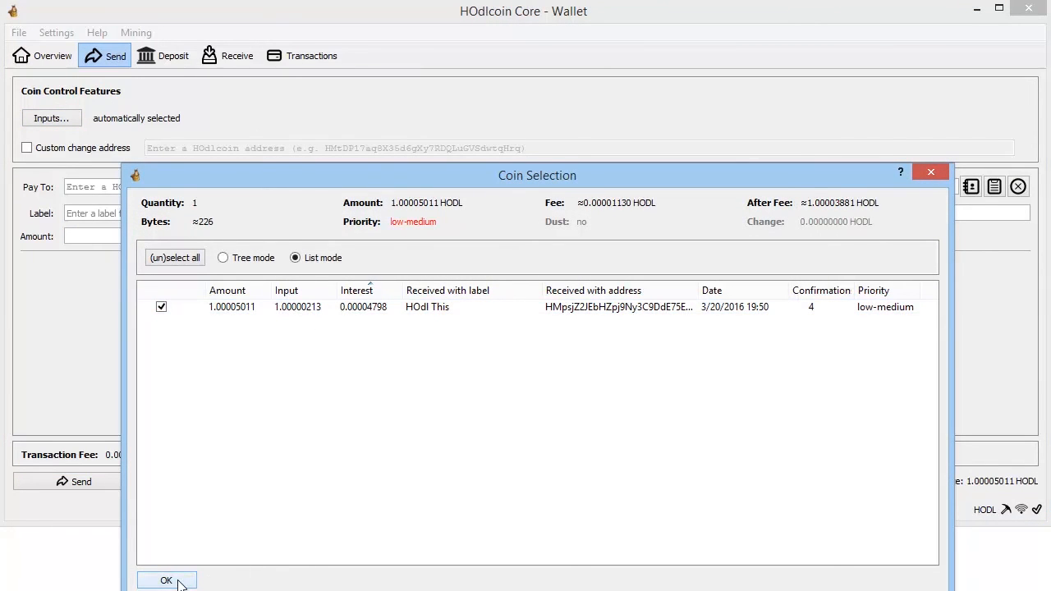
click(166, 580)
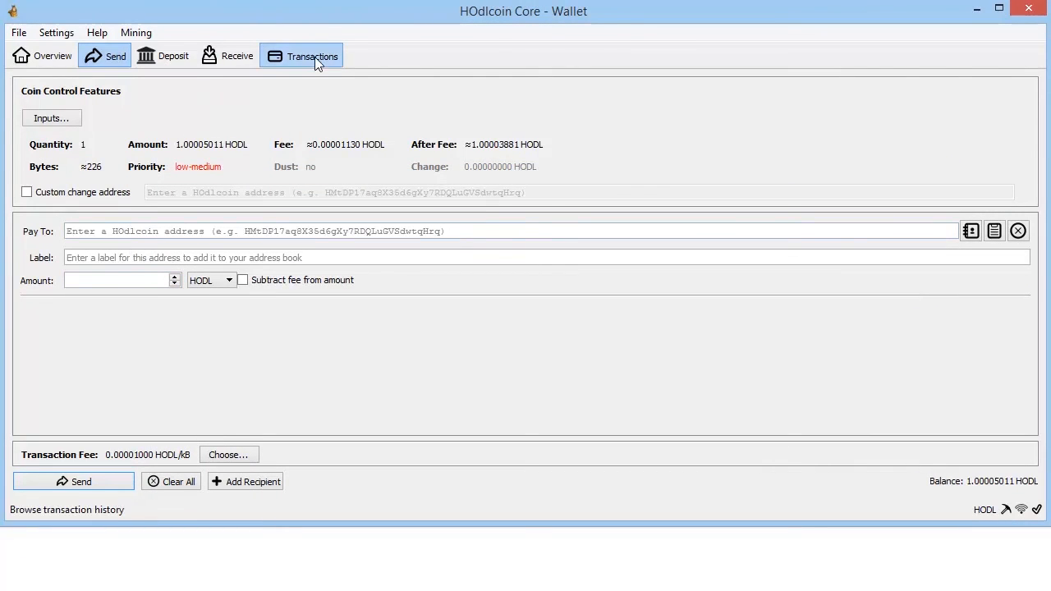
right_click(271, 149)
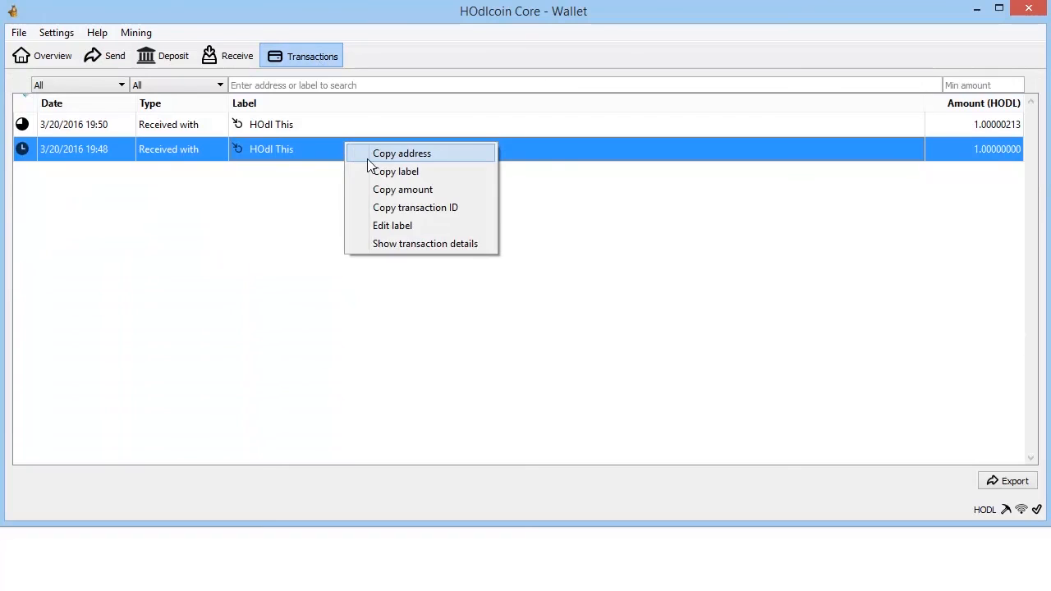
click(106, 55)
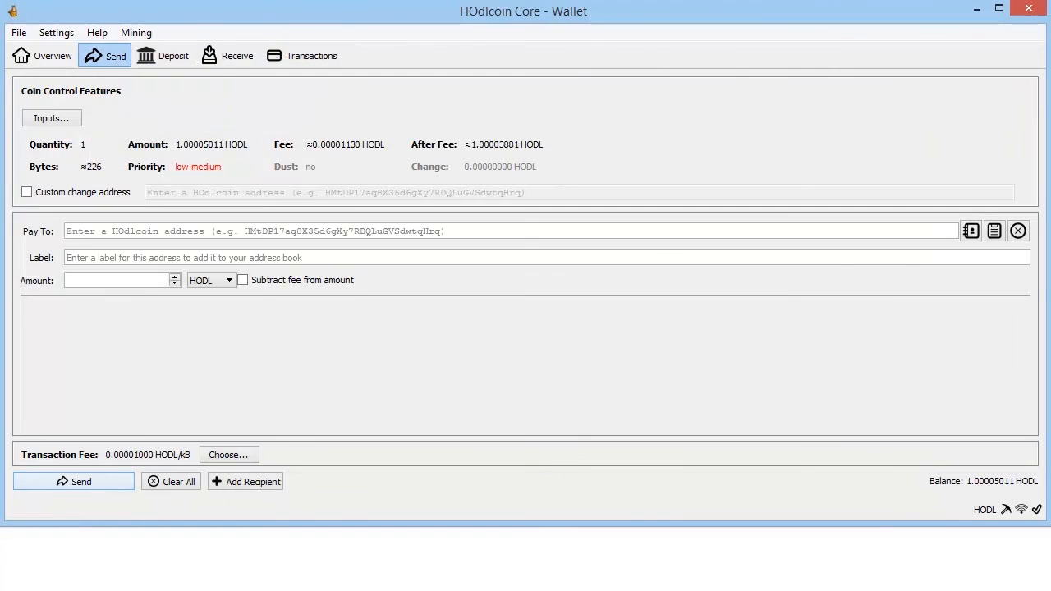
text(HMpsjZ2JEbHZpj9Ny3C9DdE75EUTCgexGM)
text(HOdl This)
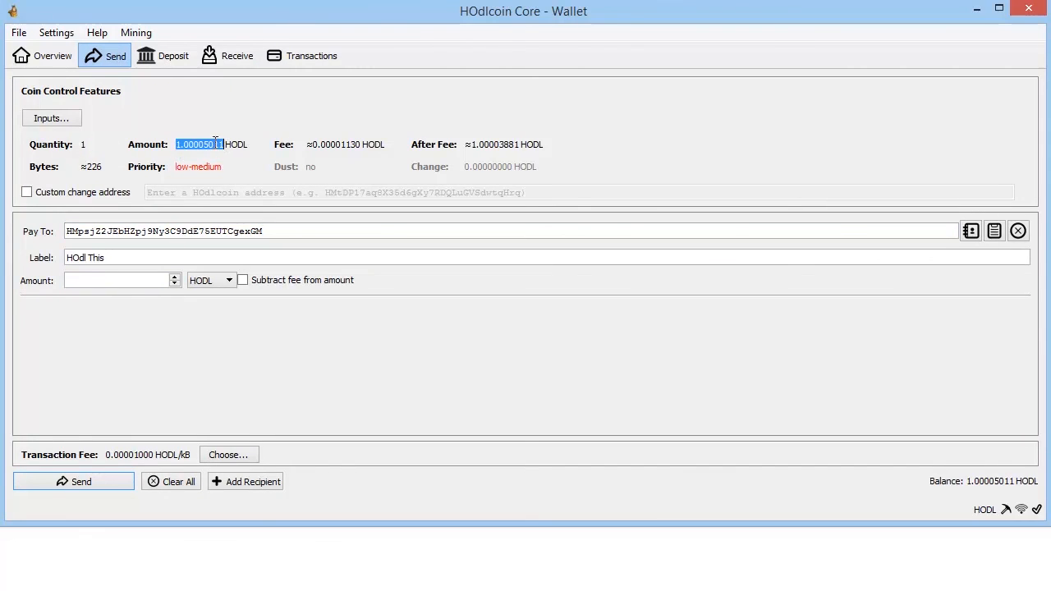
Send 1.00005011 HODL to that address with the fee subtracted, confirming the payment
text(1.00005011)
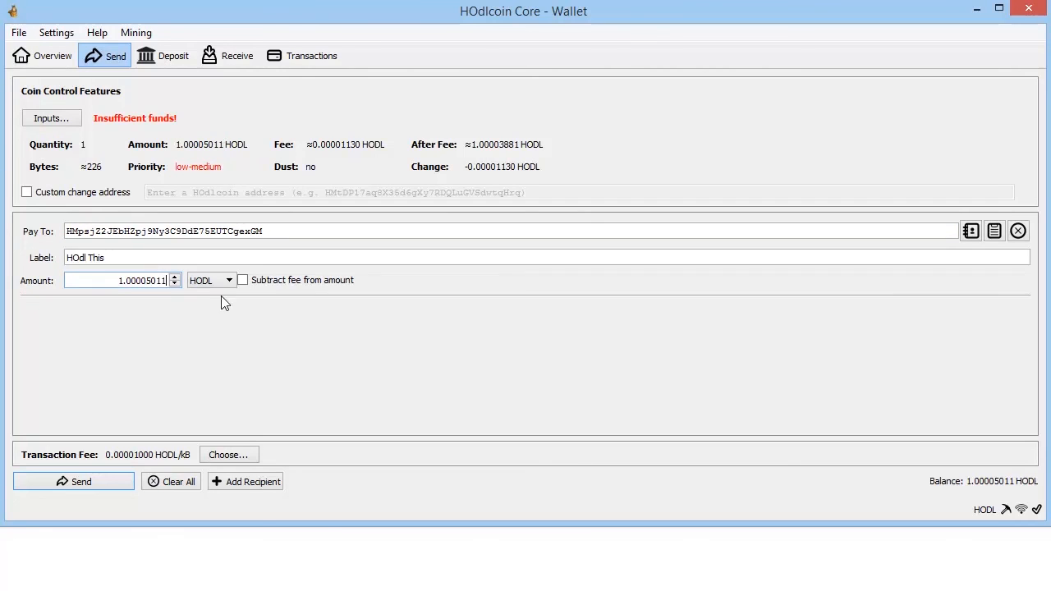
click(243, 280)
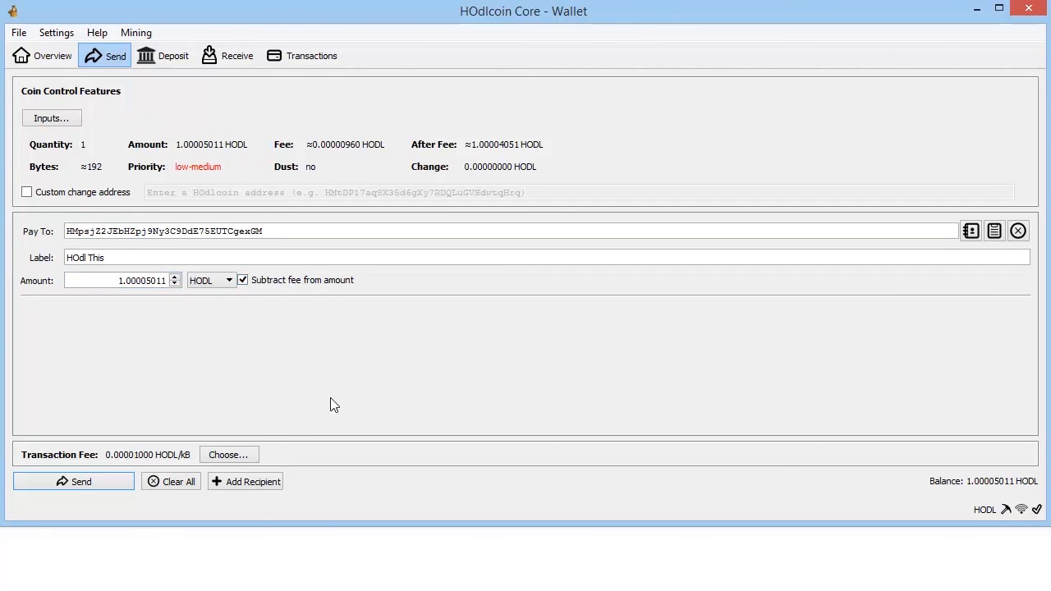
click(73, 482)
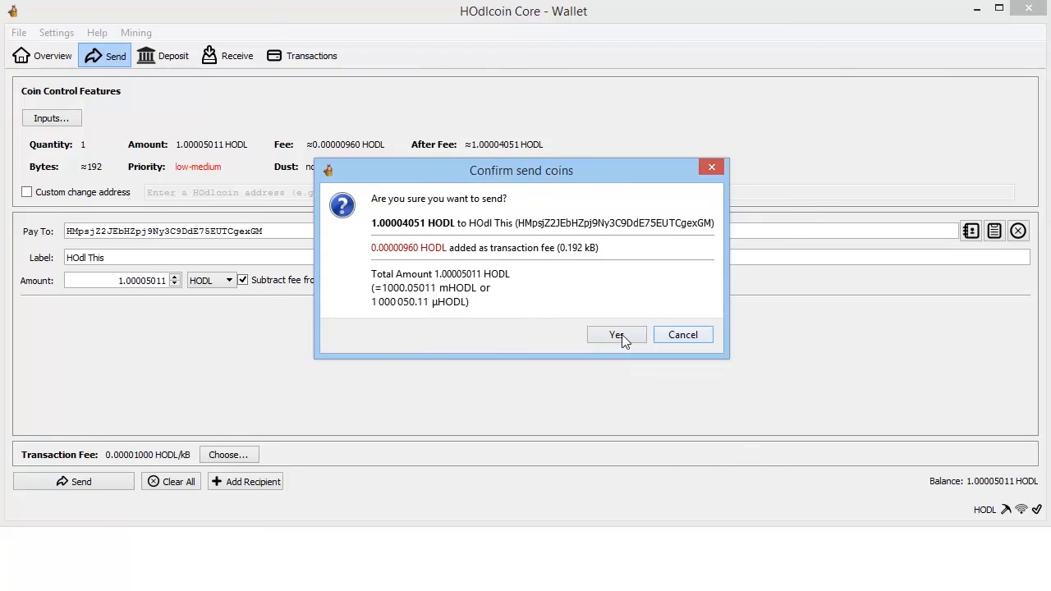
click(616, 334)
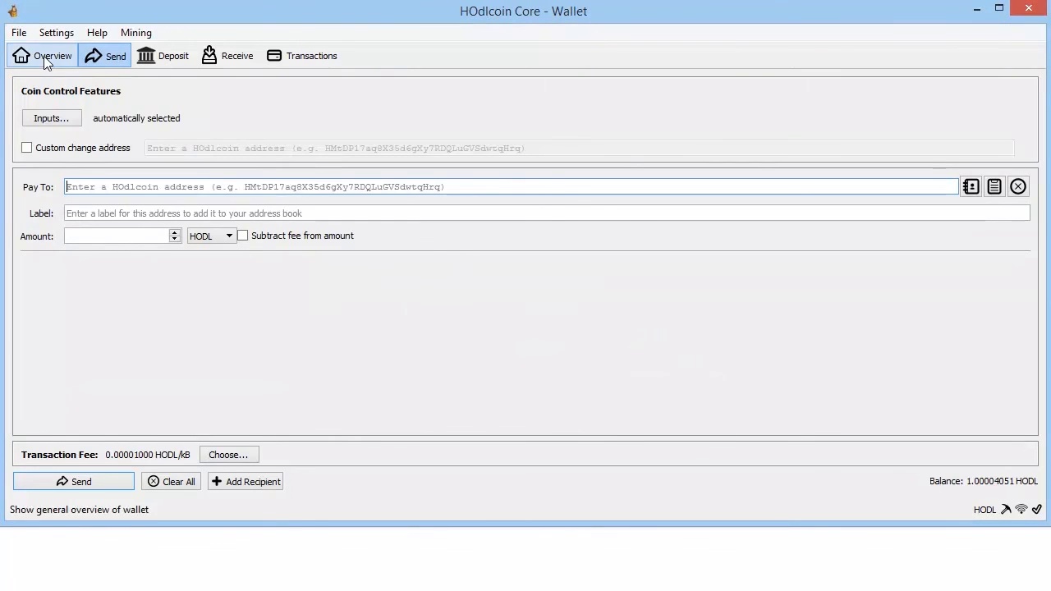
Switch to Overview to see the +1.00004051 HODL self-payment and balance
click(42, 56)
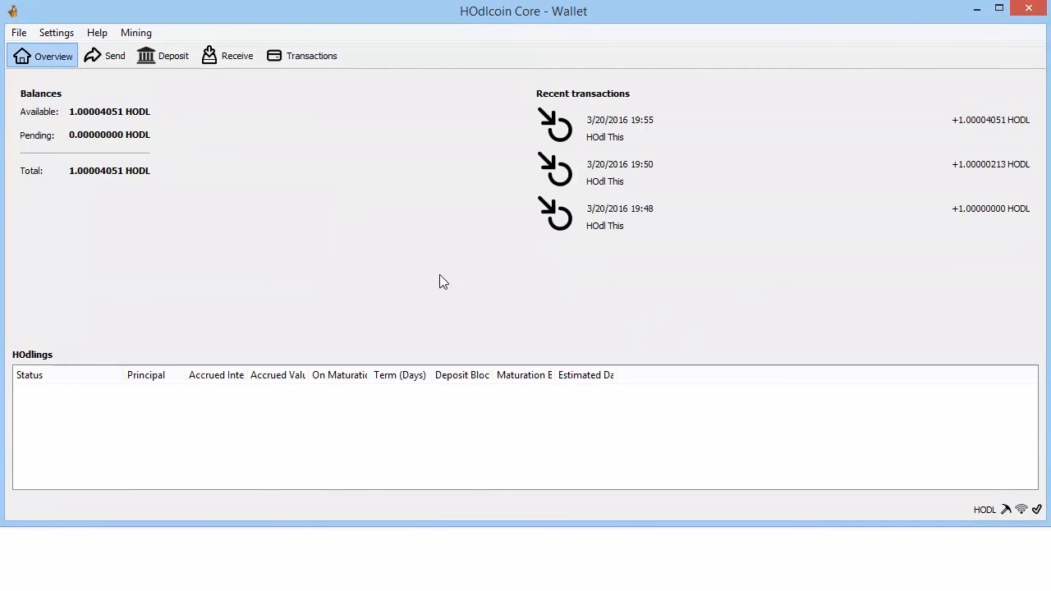
mouse_move(277, 149)
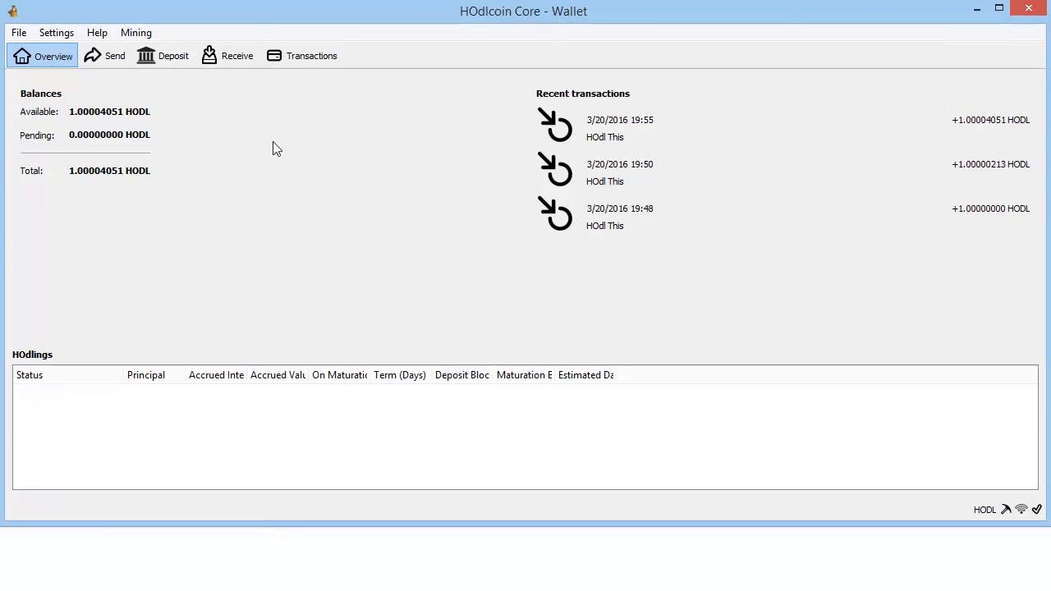
mouse_move(272, 149)
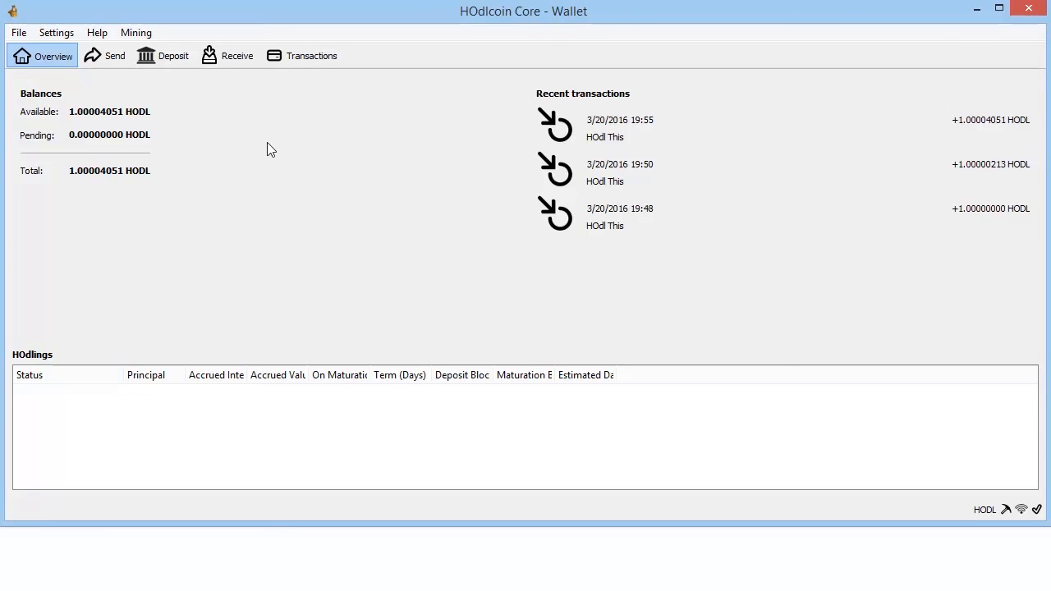